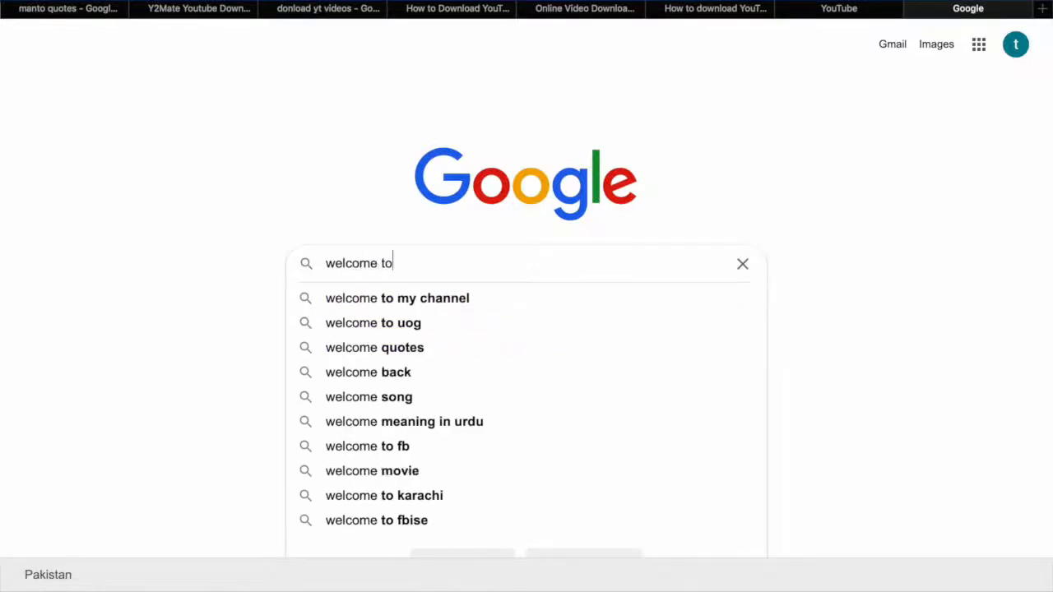
Switch to the YouTube tab and open the channel's YouTube Studio dashboard from the profile avatar
type("tixesc")
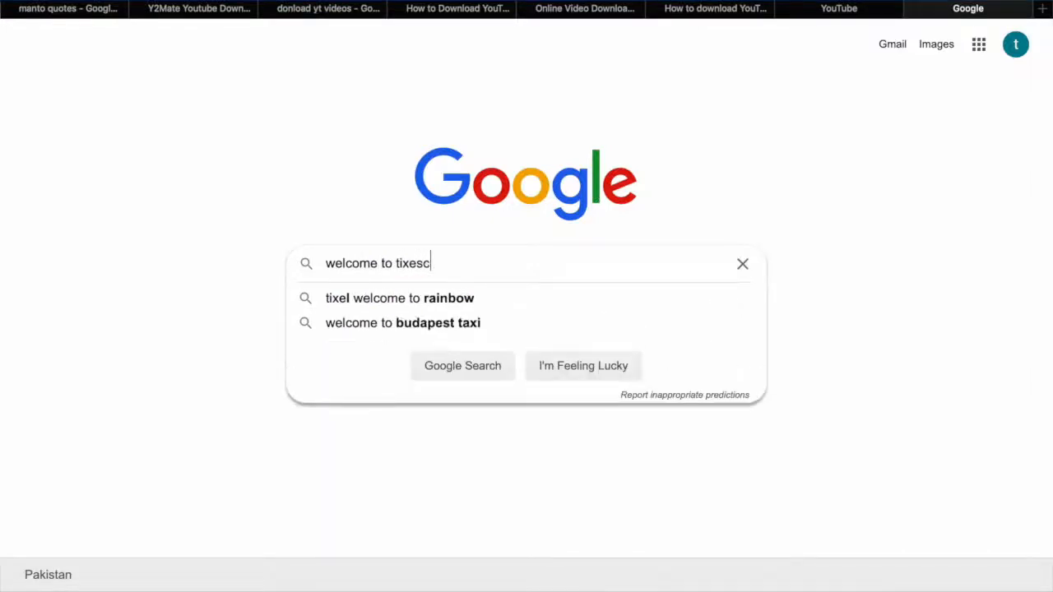
type("hooling")
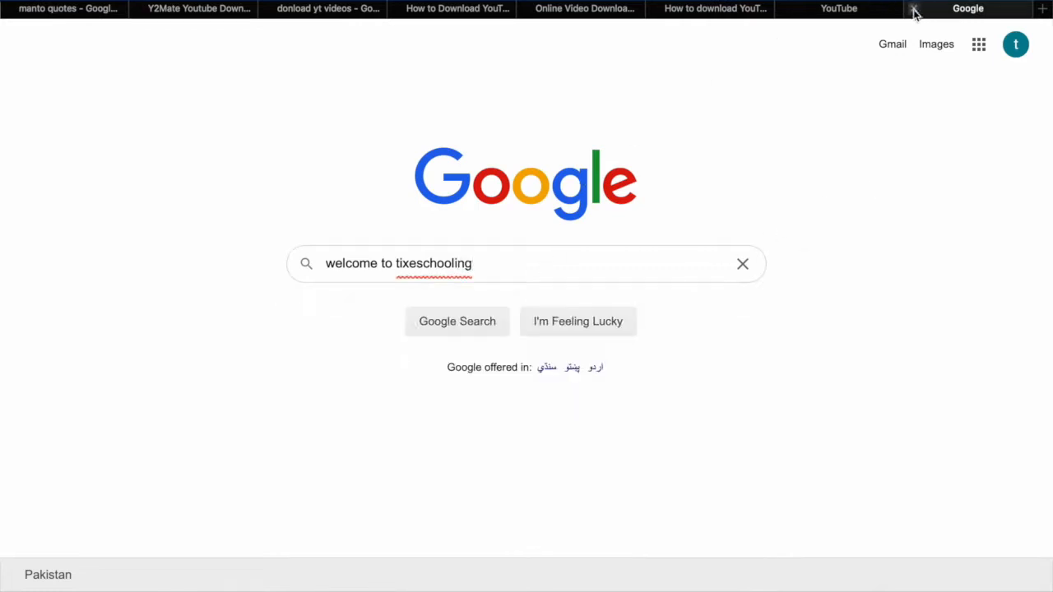
left_click(742, 263)
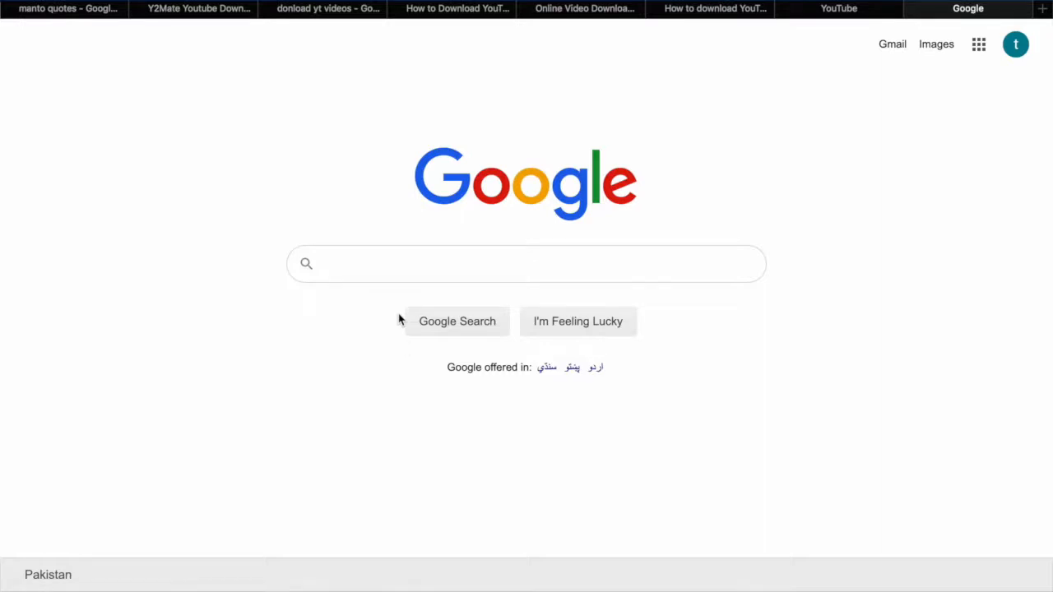
left_click(839, 8)
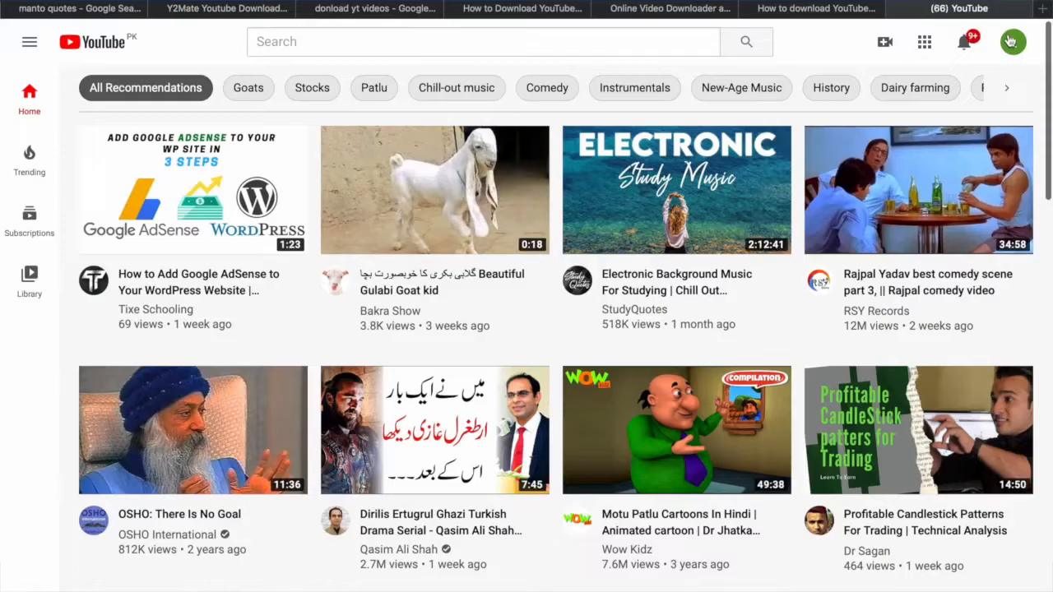
left_click(1012, 42)
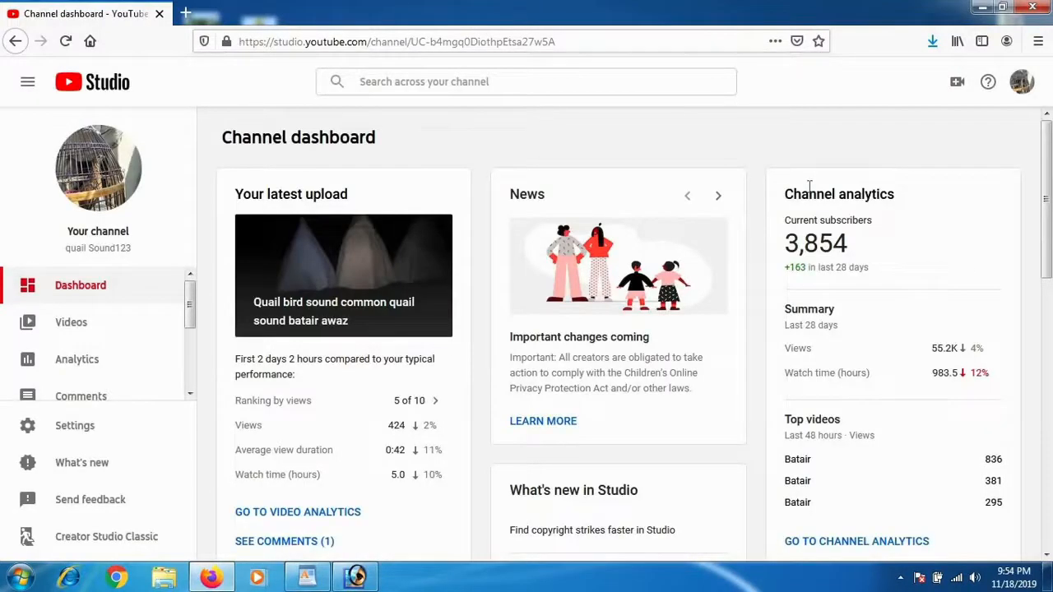
Begin the Partner Program application from Monetization, listing its three not-started steps
scroll("down", 3)
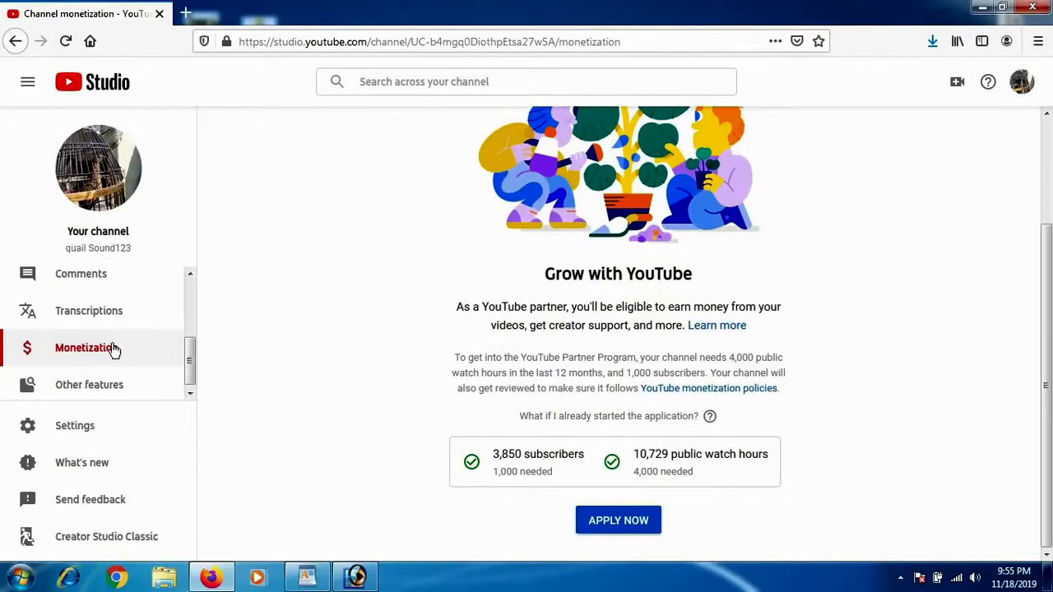
mouse_move(691, 448)
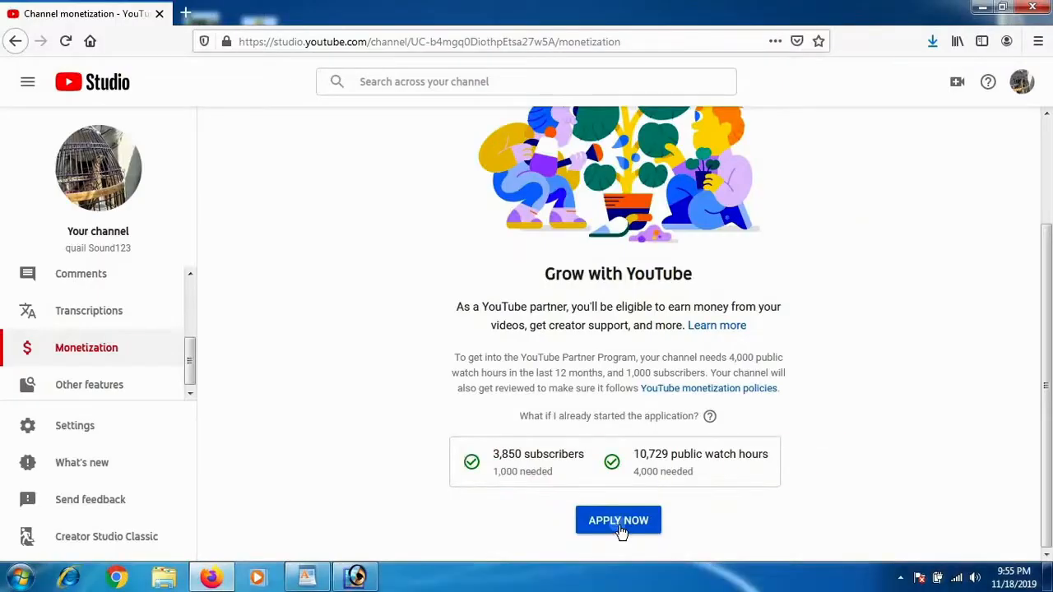
left_click(619, 520)
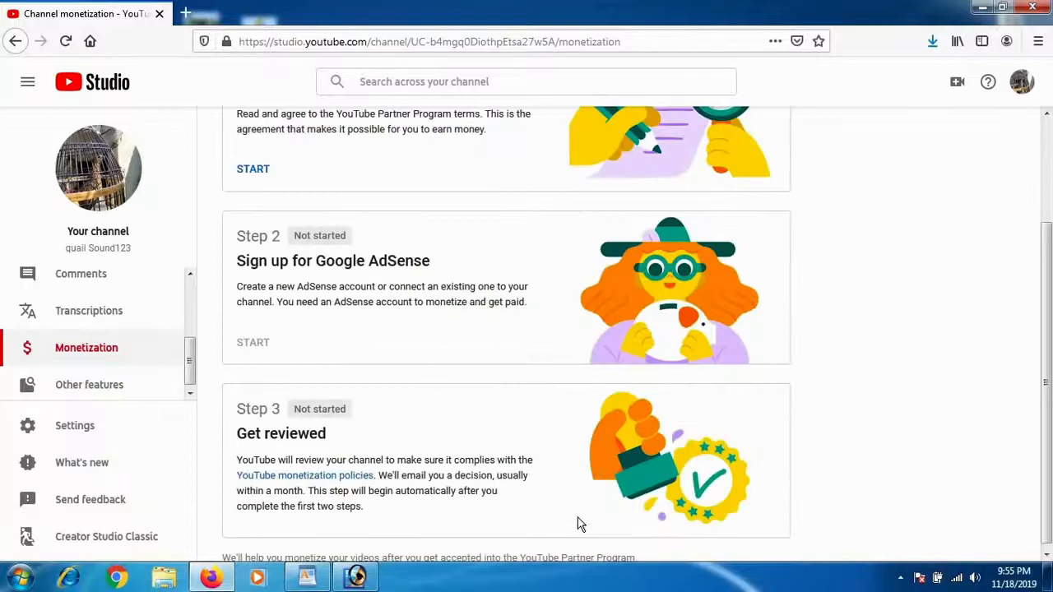
scroll("up", 3)
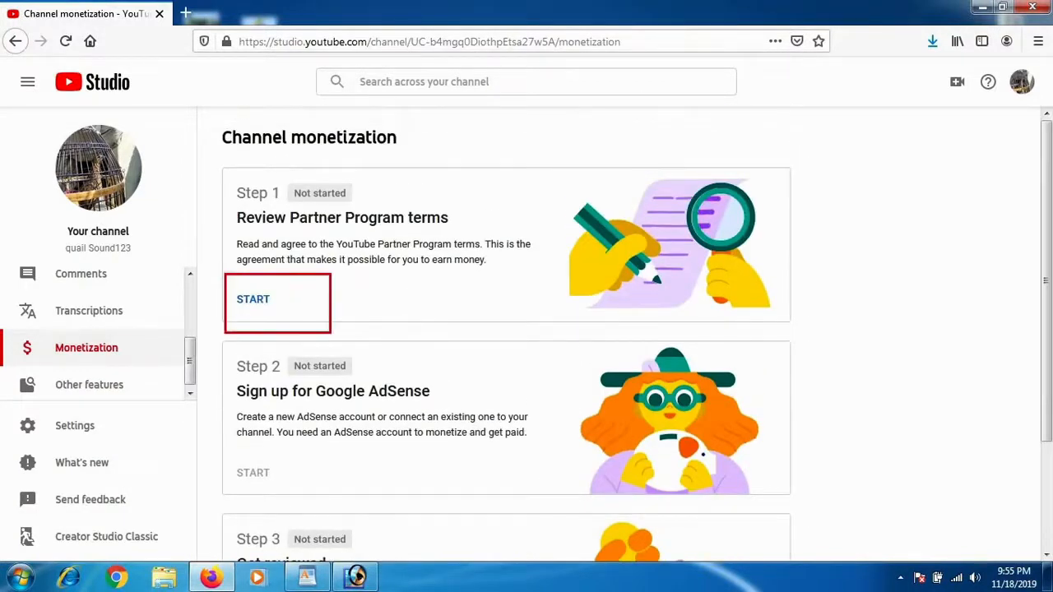
Review and accept the Partner Program terms so Step 1 shows Done
left_click(254, 299)
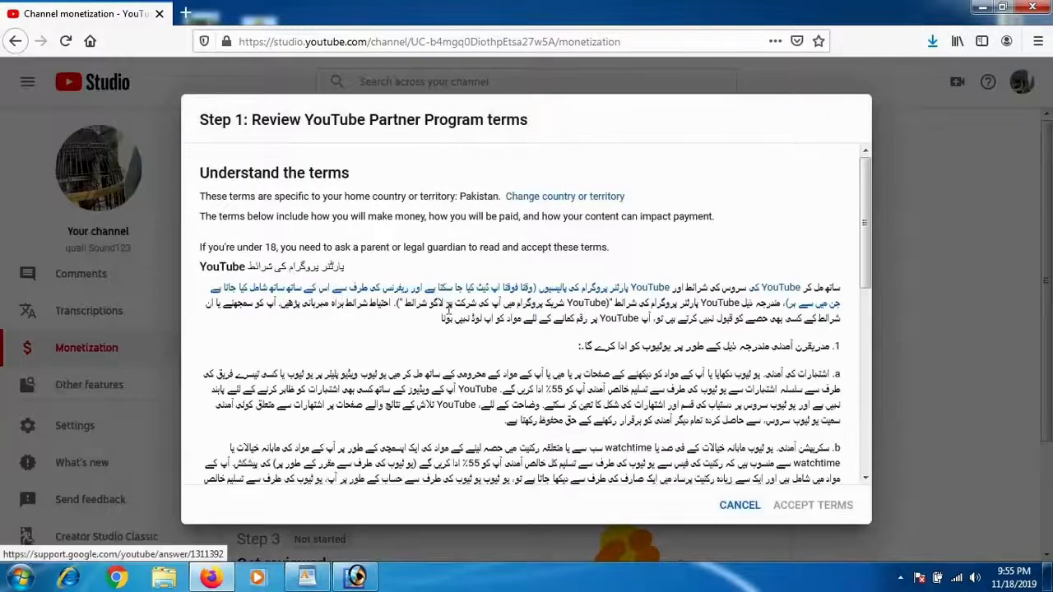
scroll("down", 3)
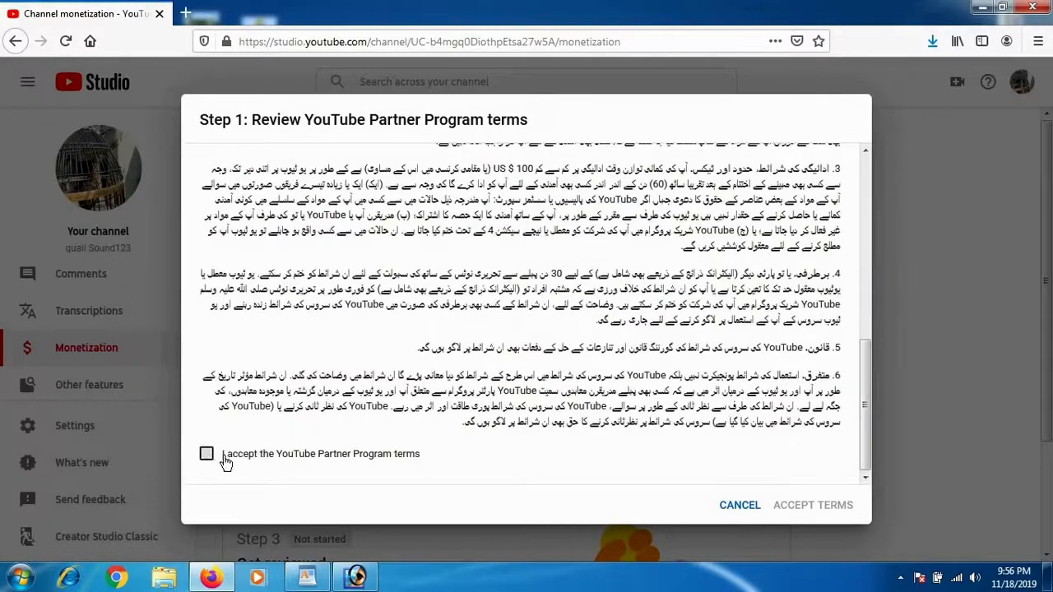
left_click(813, 505)
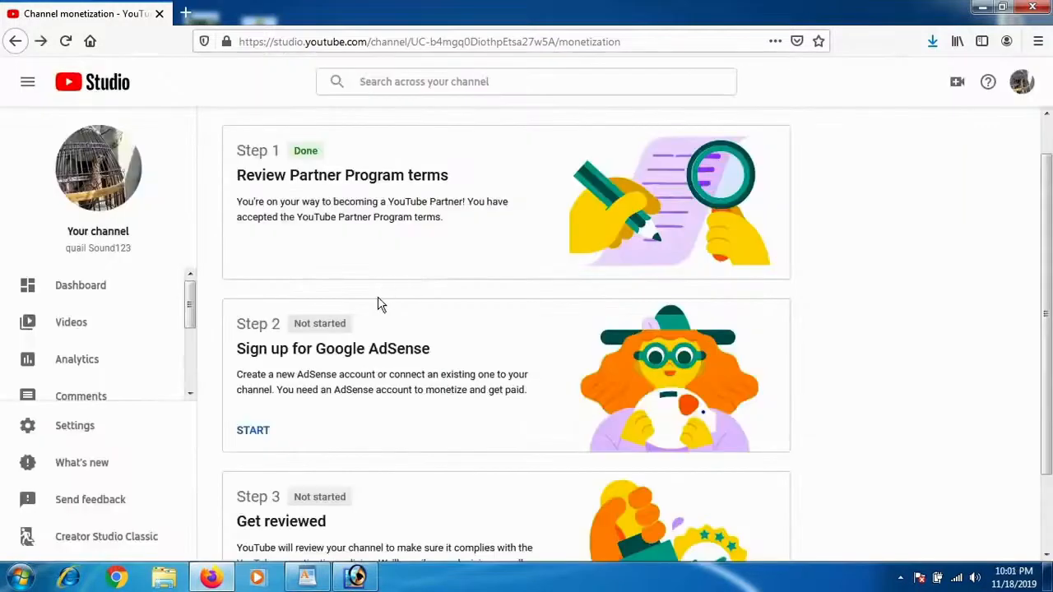
mouse_move(375, 333)
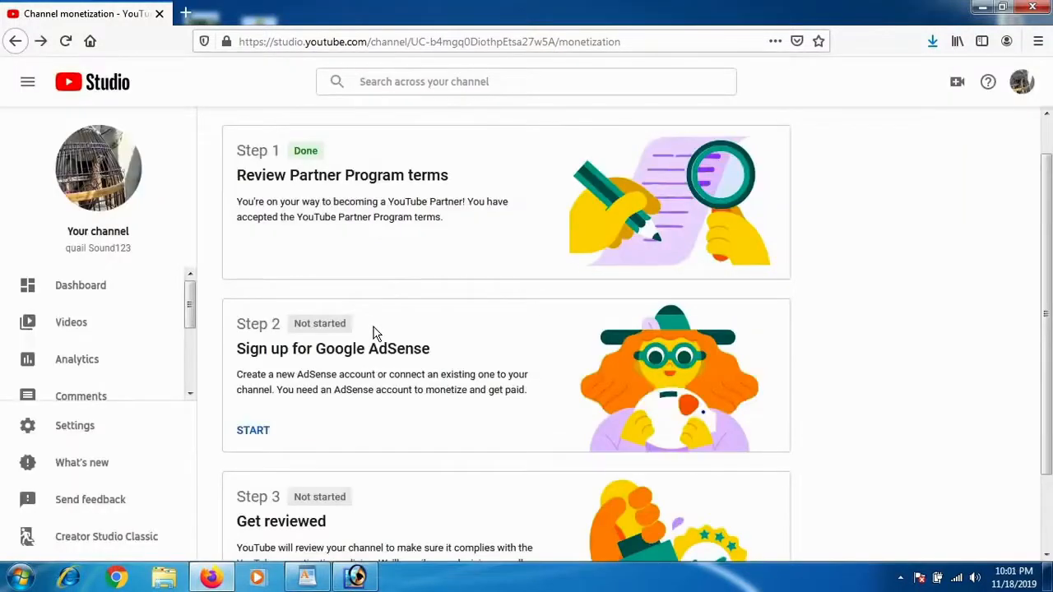
scroll("down", 3)
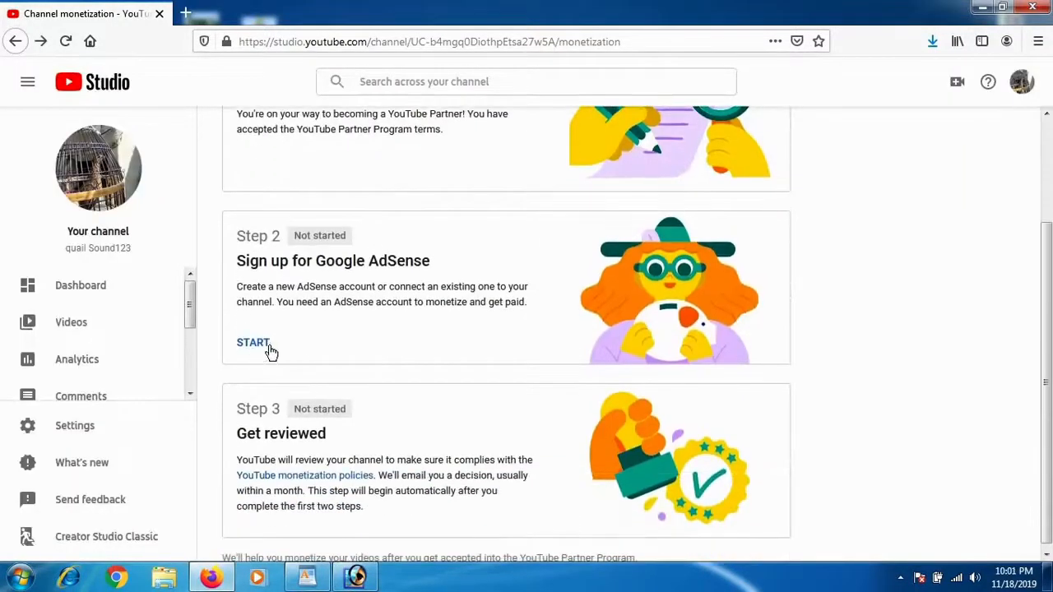
mouse_move(259, 362)
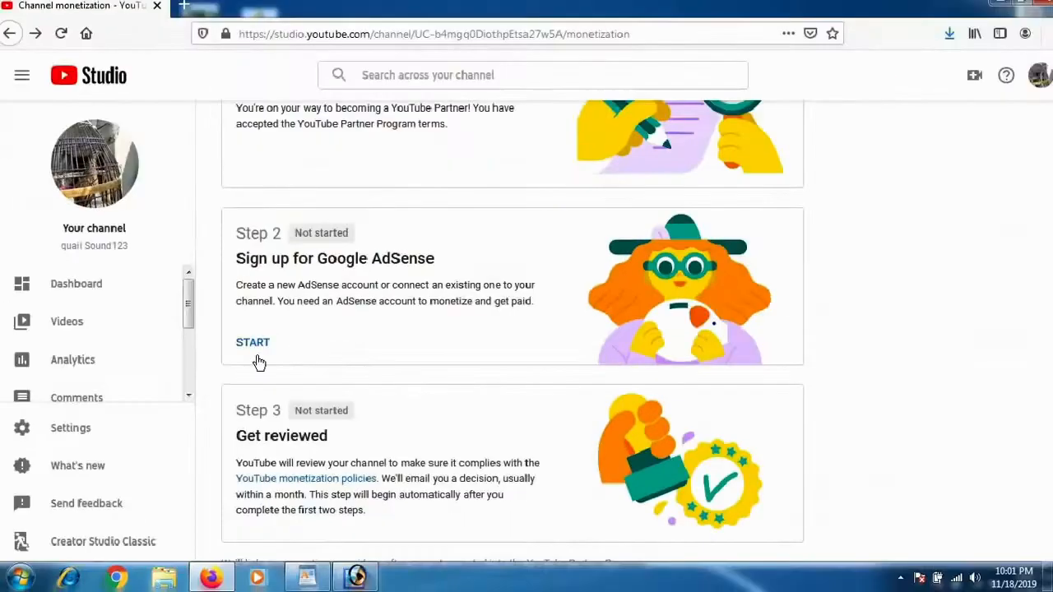
Start Step 2 AdSense signup, answer 'No, I don't have an existing account' and continue to AdSense
left_click(253, 341)
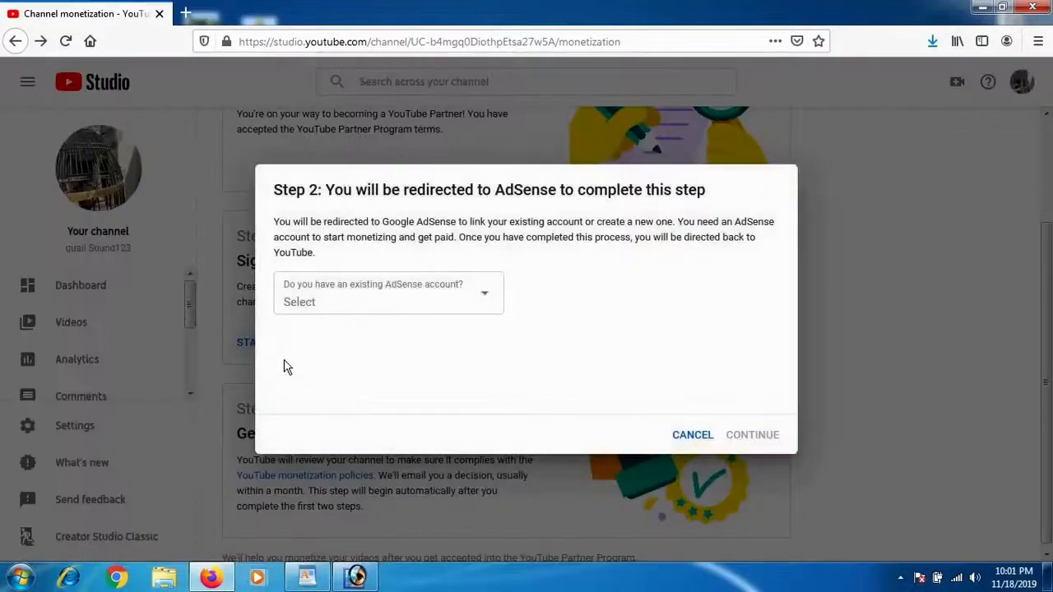
mouse_move(387, 326)
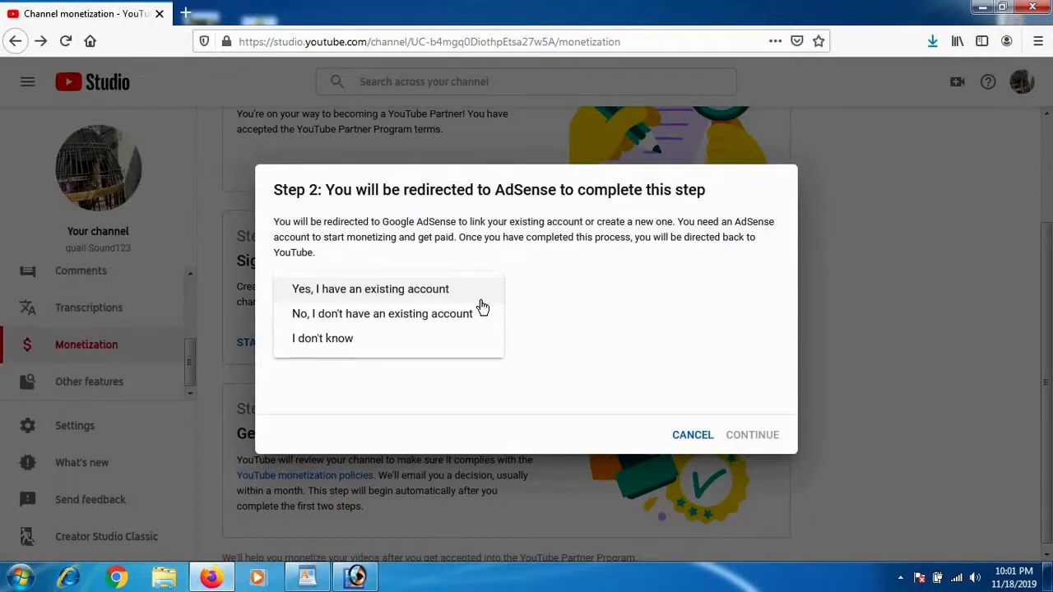
mouse_move(444, 309)
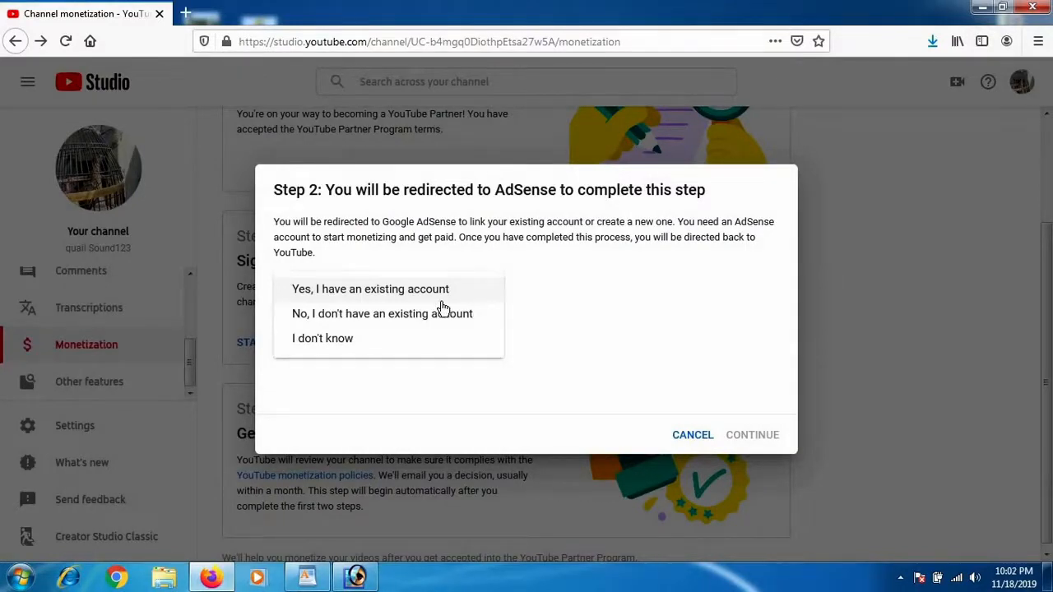
mouse_move(510, 300)
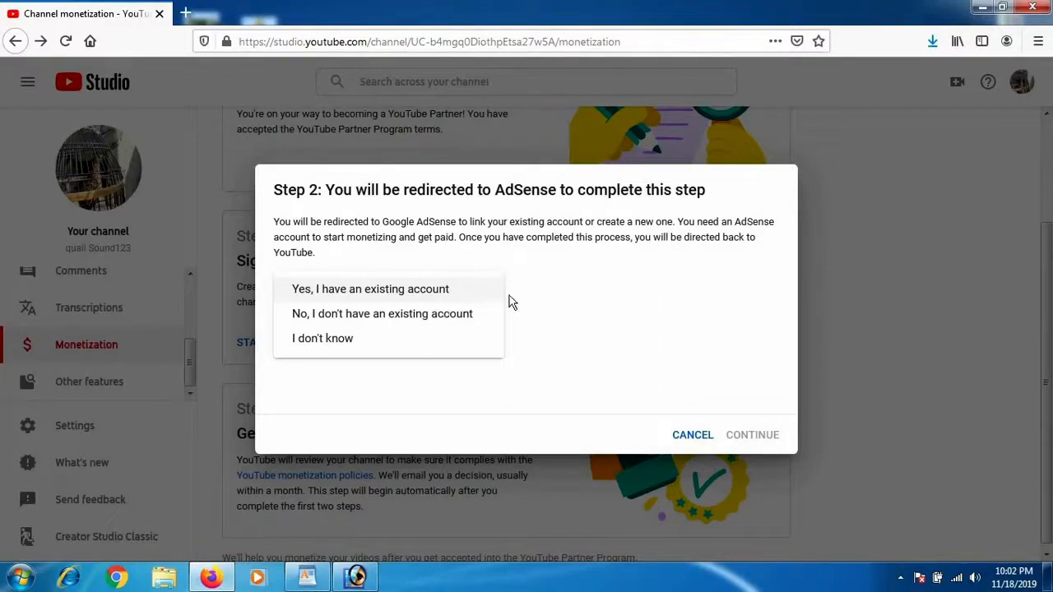
mouse_move(382, 312)
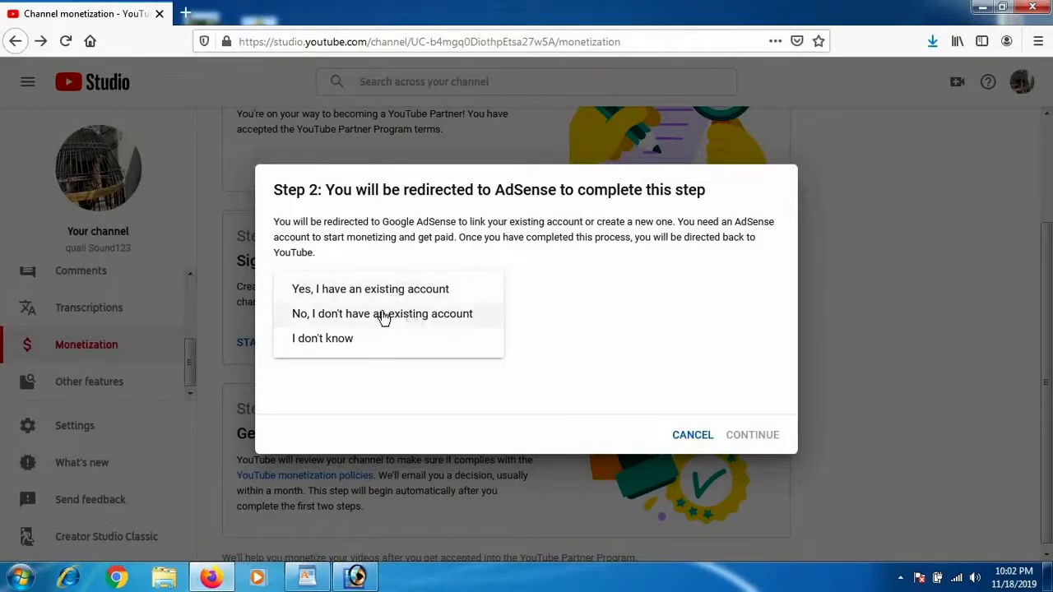
mouse_move(444, 307)
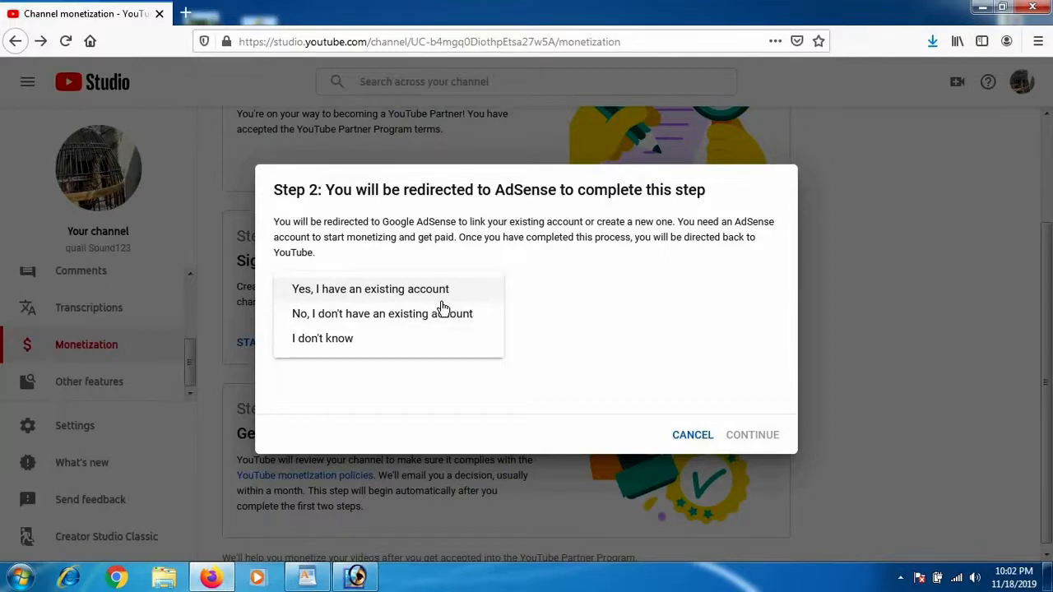
mouse_move(471, 310)
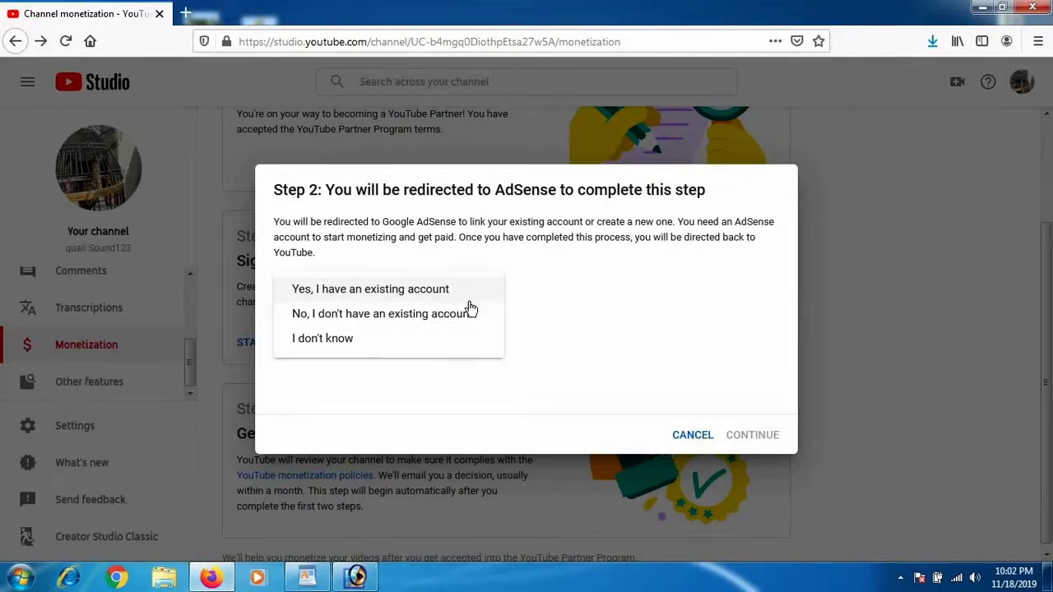
mouse_move(418, 321)
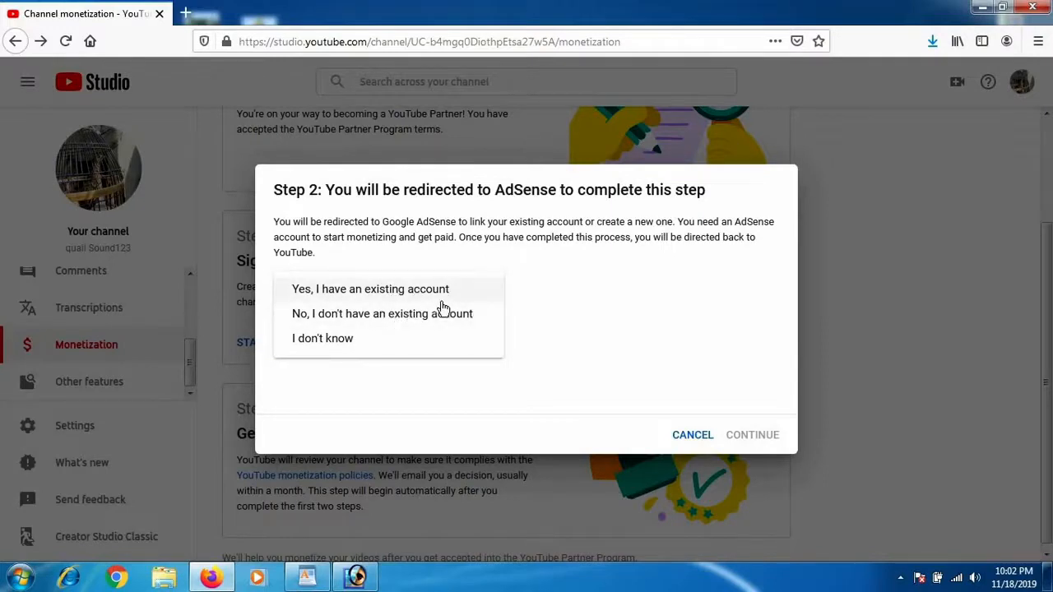
mouse_move(411, 320)
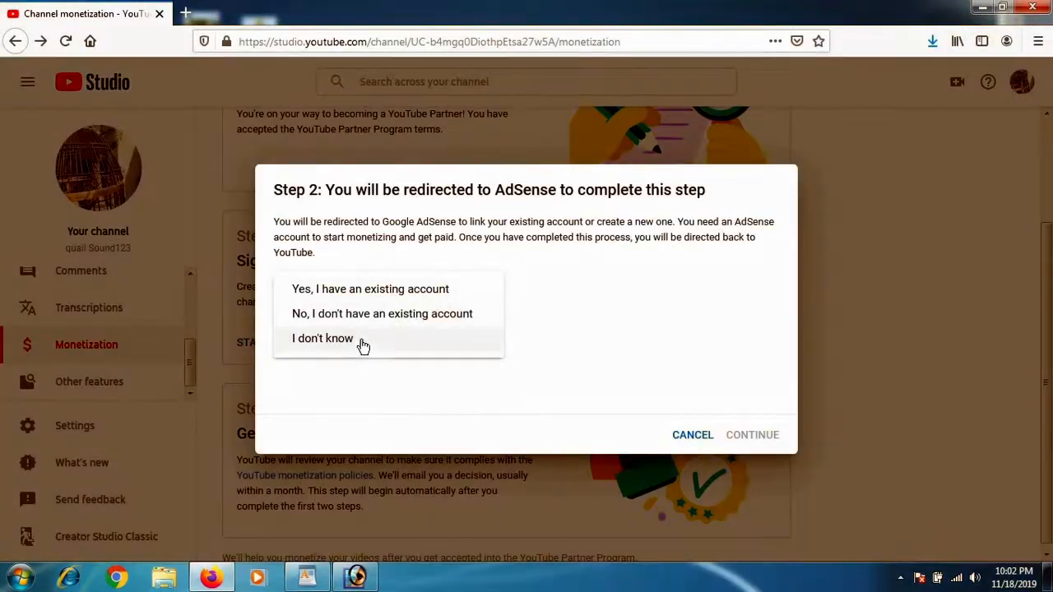
mouse_move(458, 329)
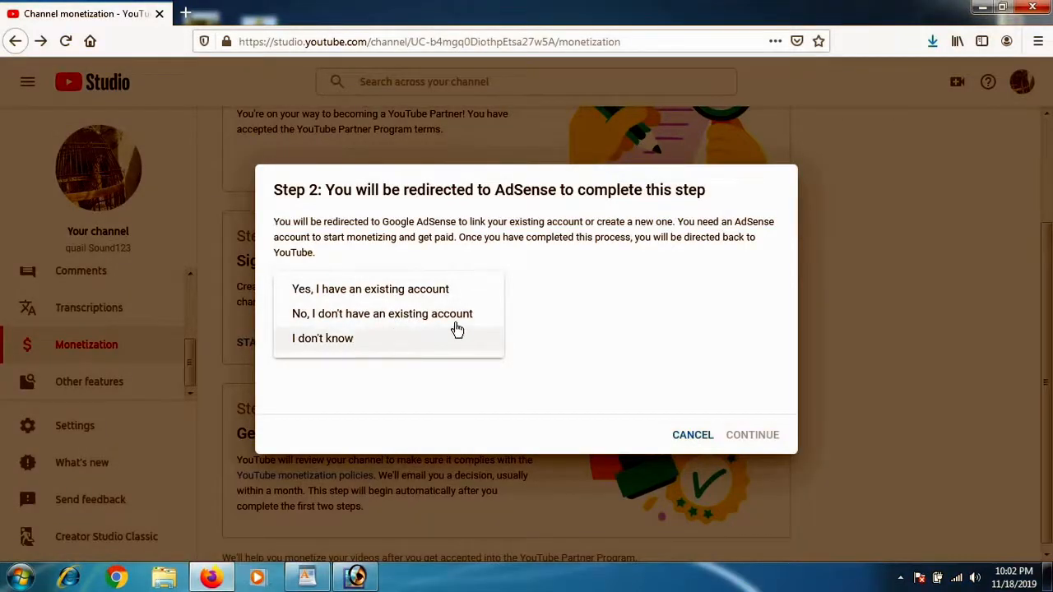
mouse_move(360, 312)
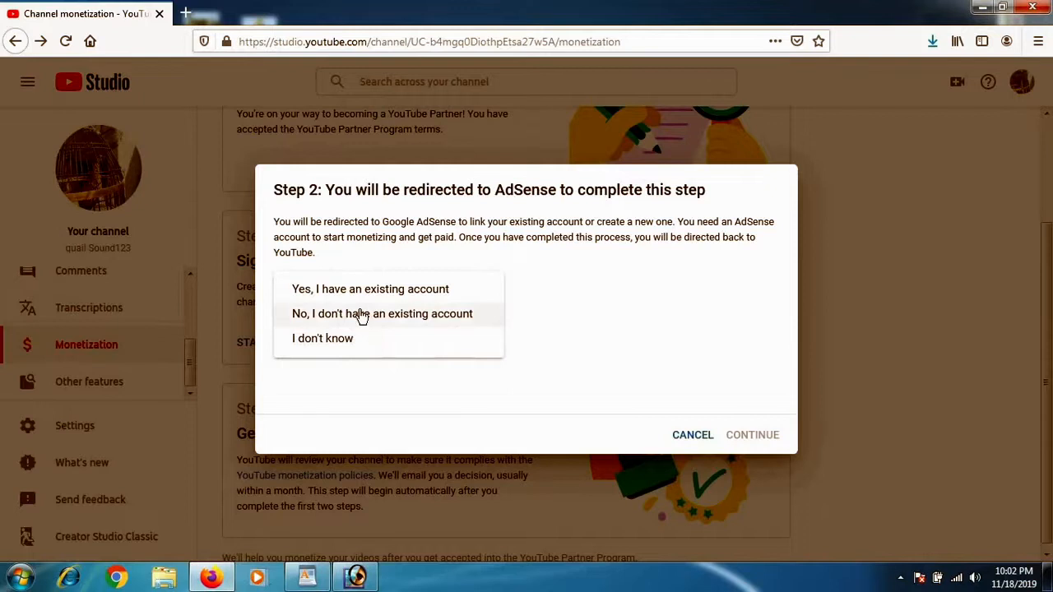
mouse_move(403, 316)
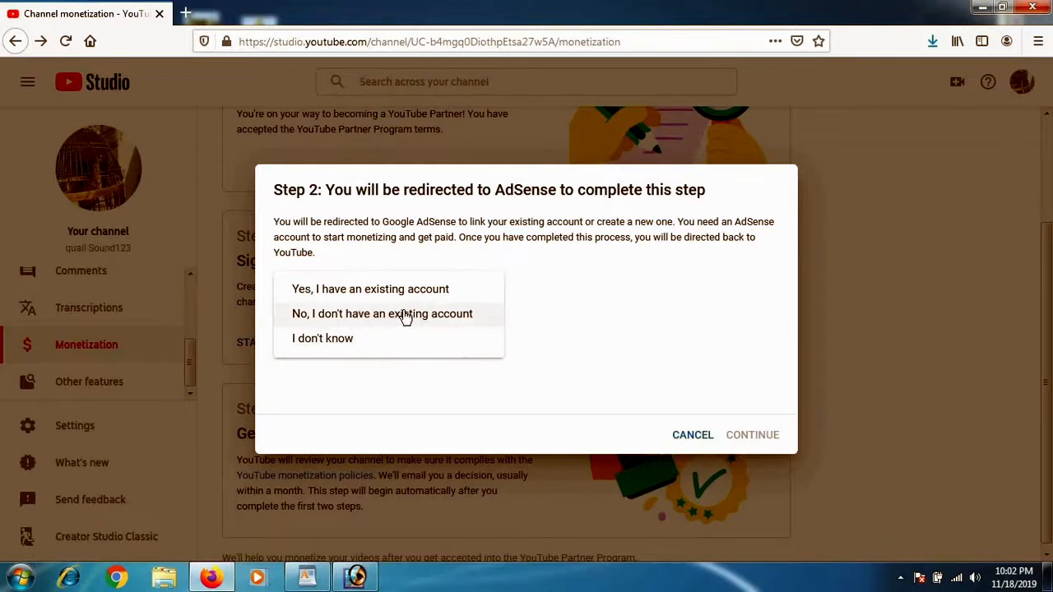
left_click(382, 313)
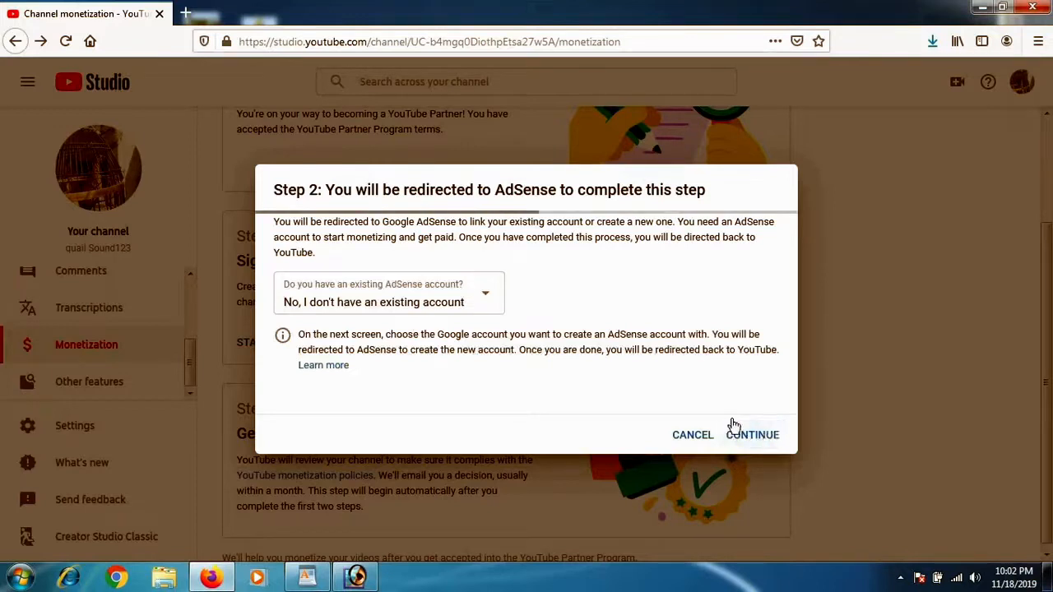
left_click(752, 435)
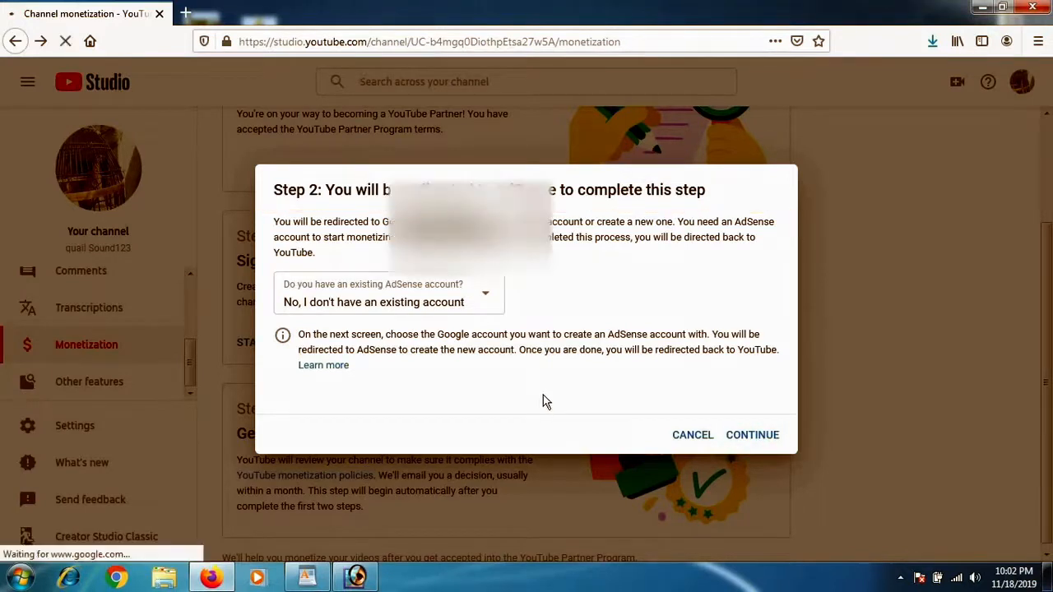
Select the Google account to create the AdSense account with
left_click(750, 435)
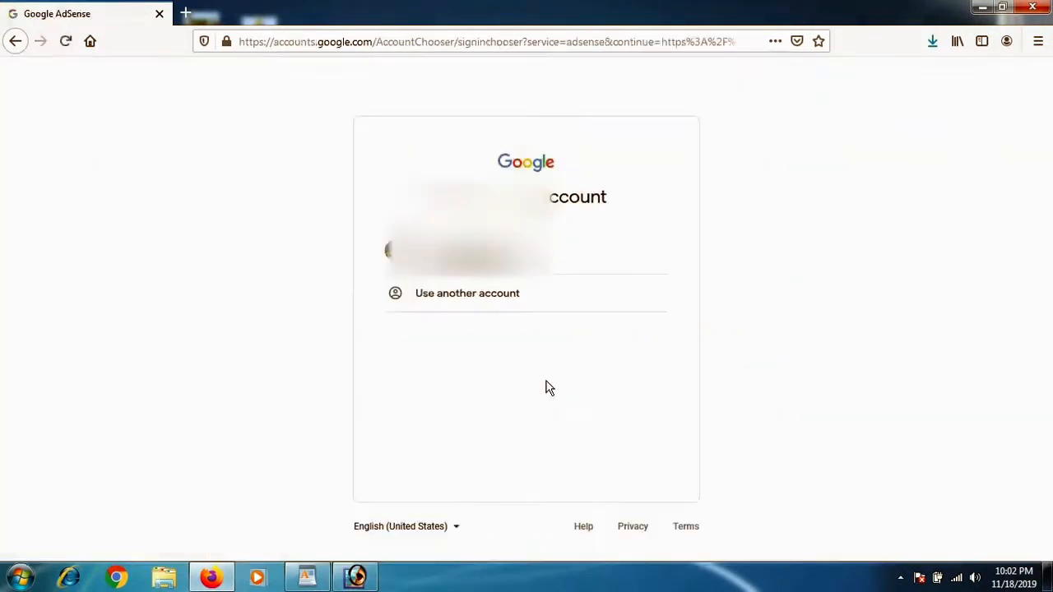
mouse_move(320, 271)
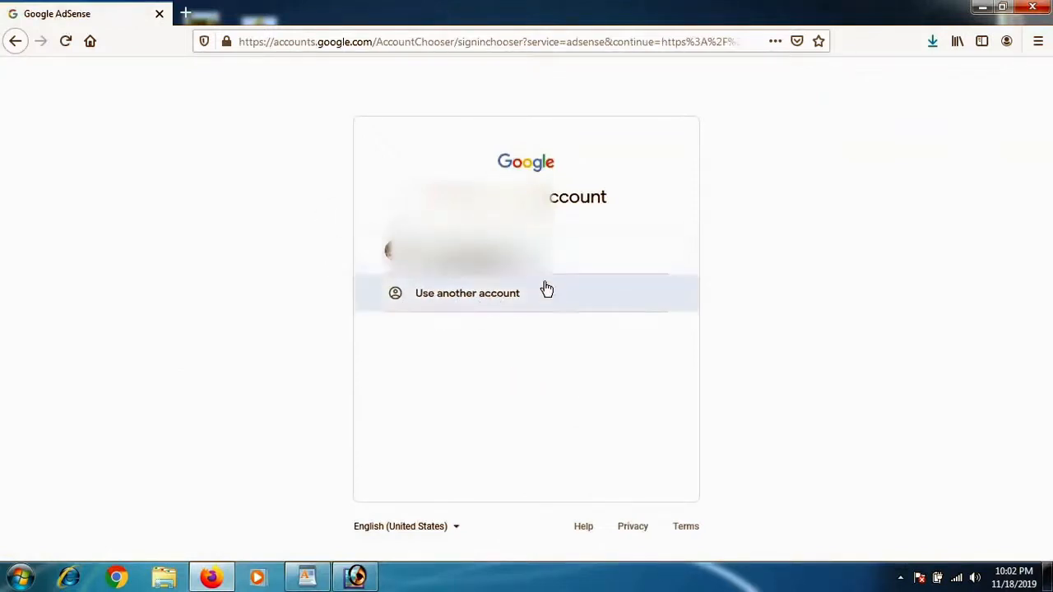
mouse_move(424, 298)
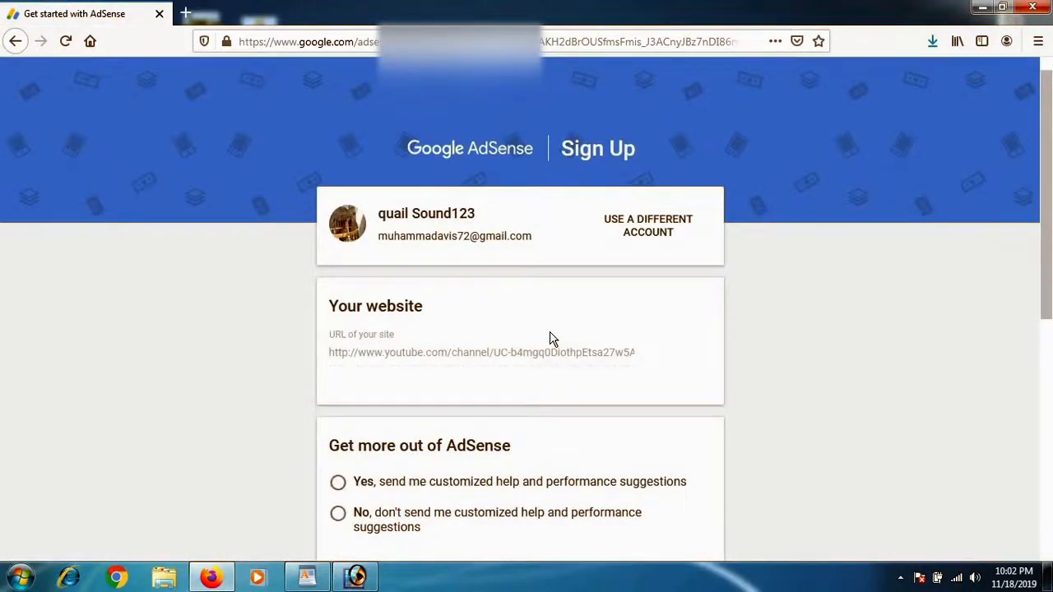
Choose Yes for performance suggestions, set country to Pakistan and accept the AdSense Terms and Conditions
scroll("down", 3)
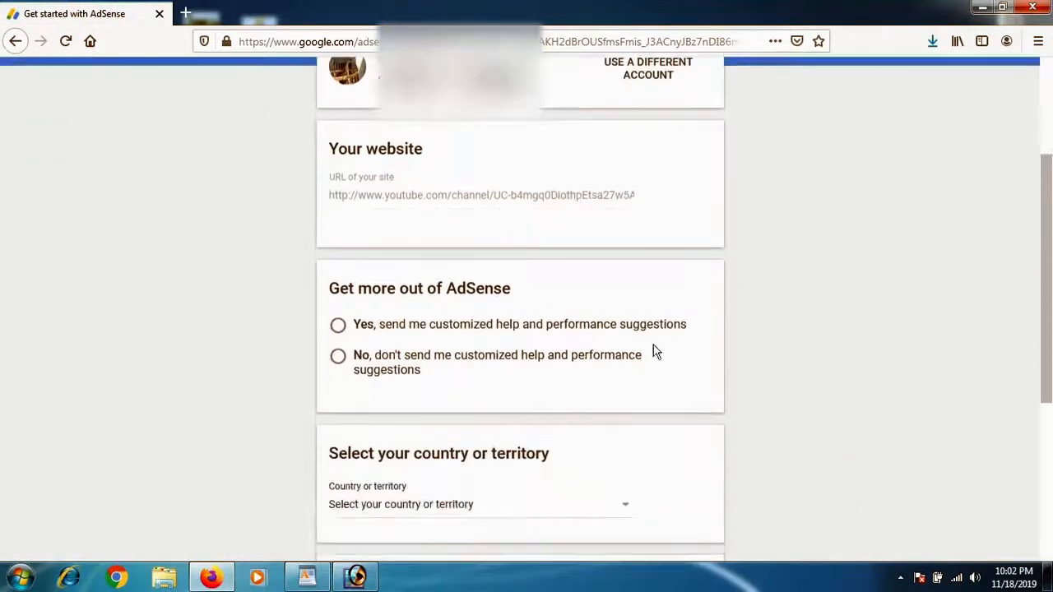
mouse_move(425, 314)
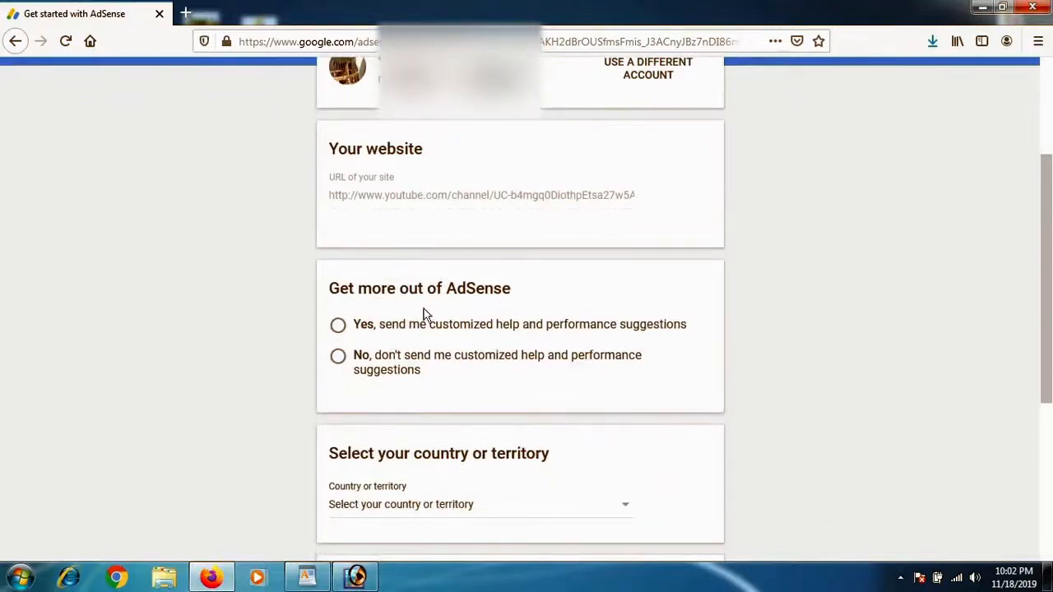
mouse_move(337, 326)
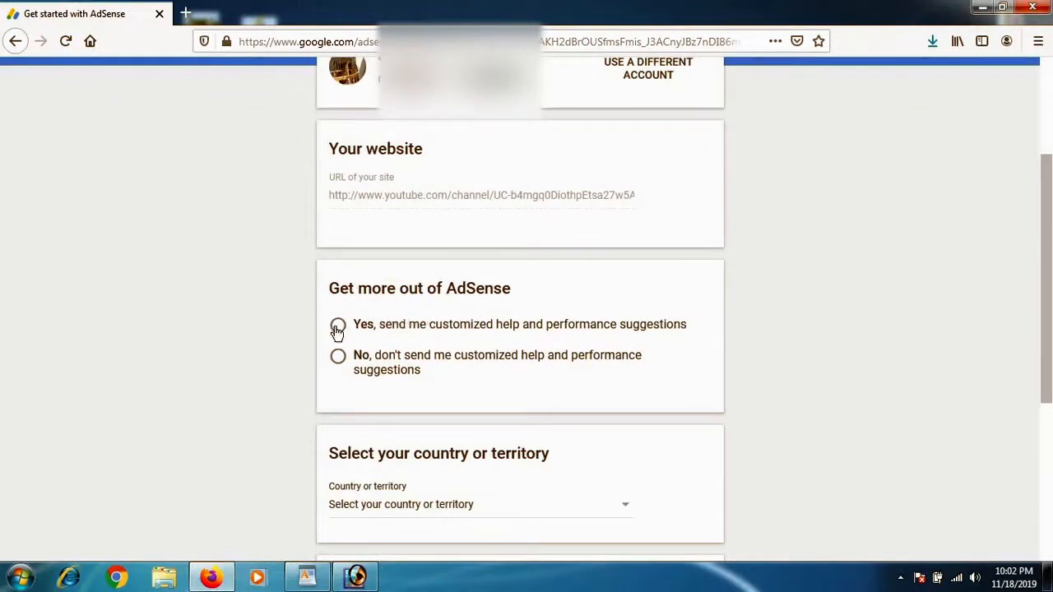
left_click(337, 324)
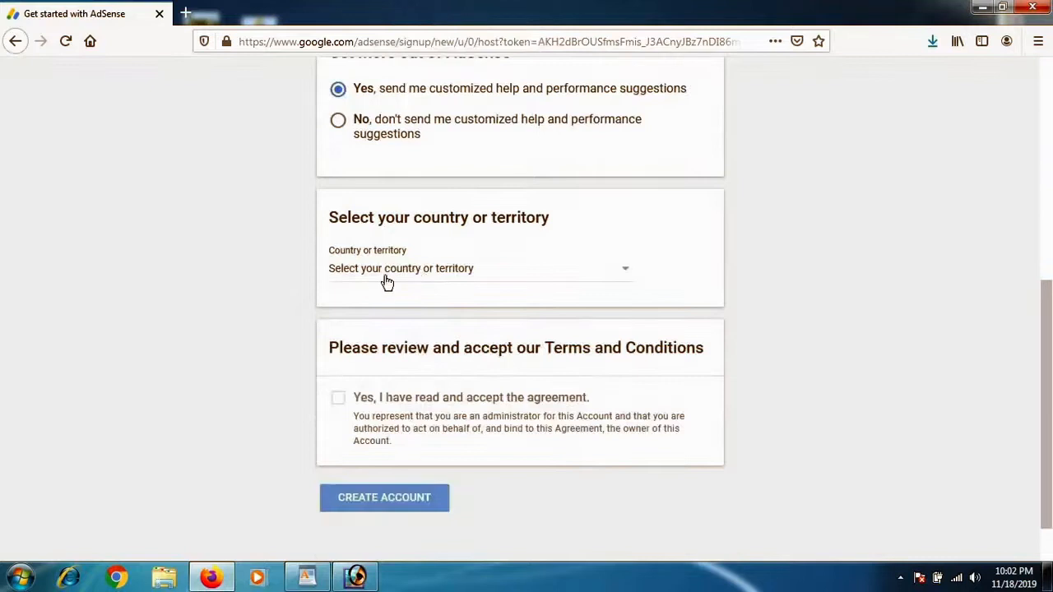
mouse_move(625, 276)
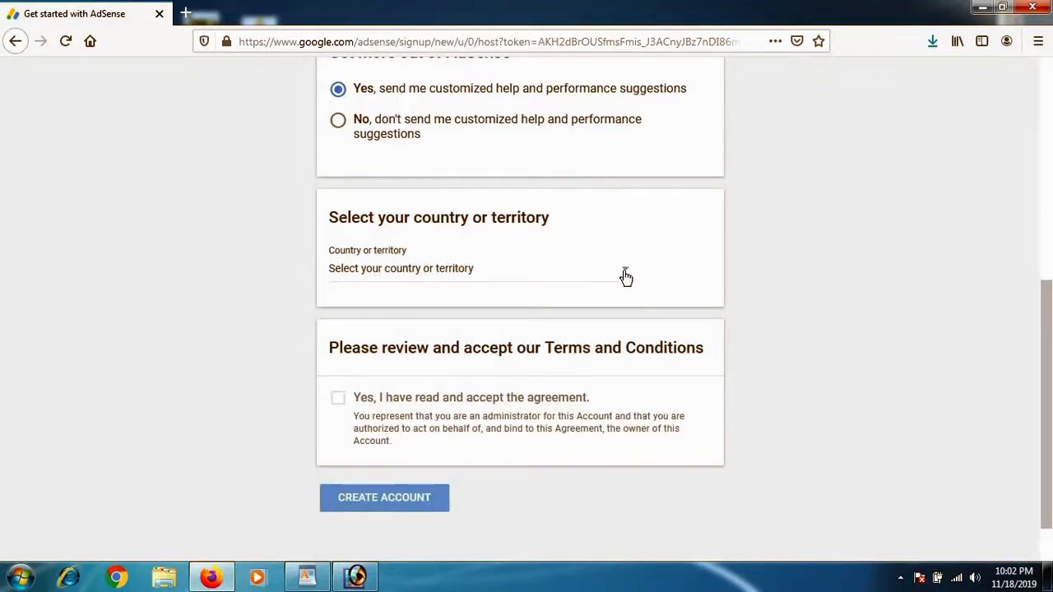
left_click(477, 268)
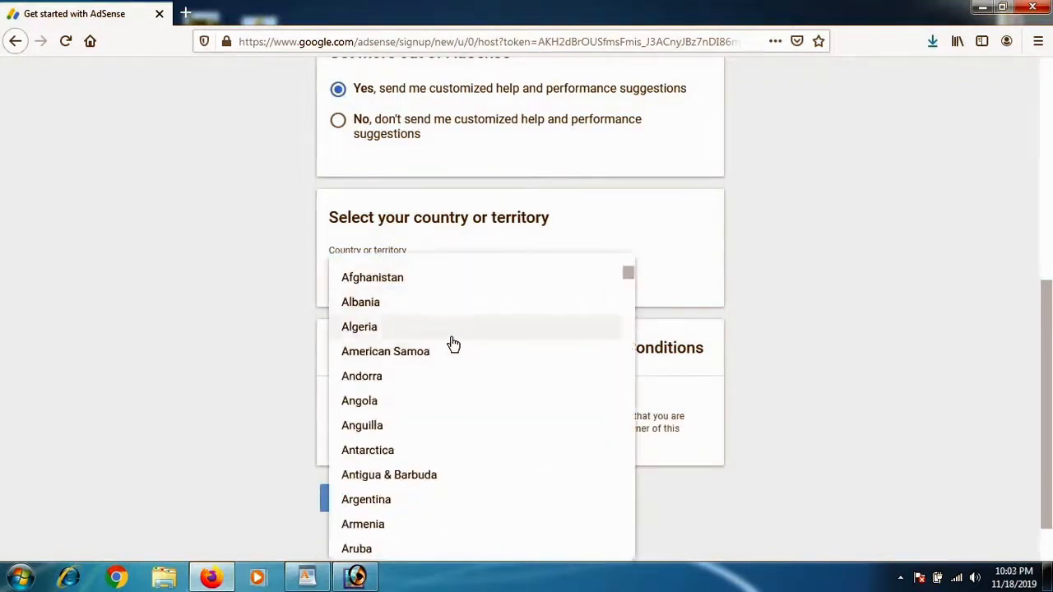
scroll("down", 3)
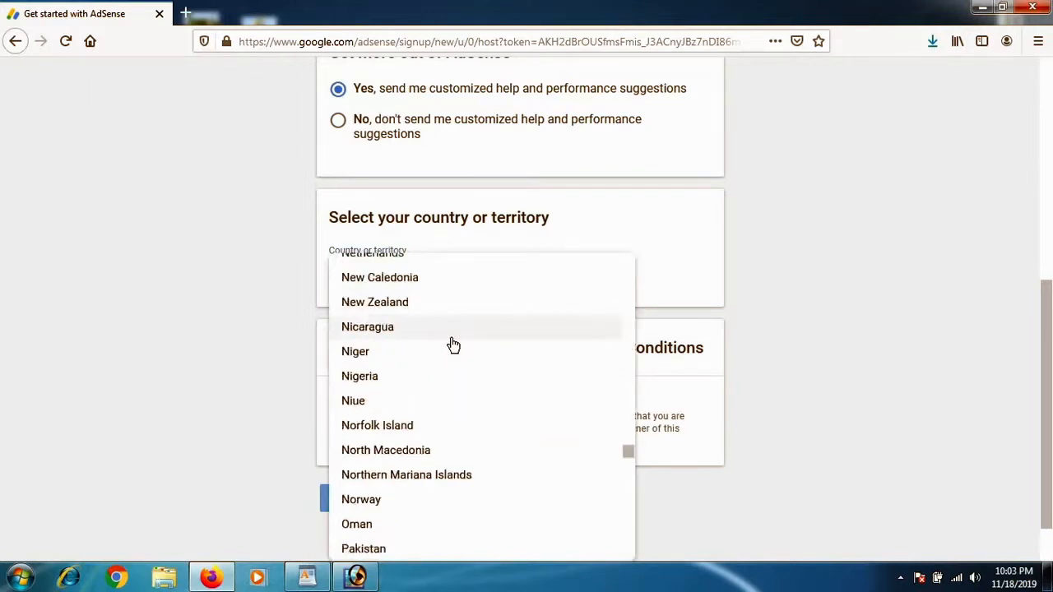
left_click(364, 549)
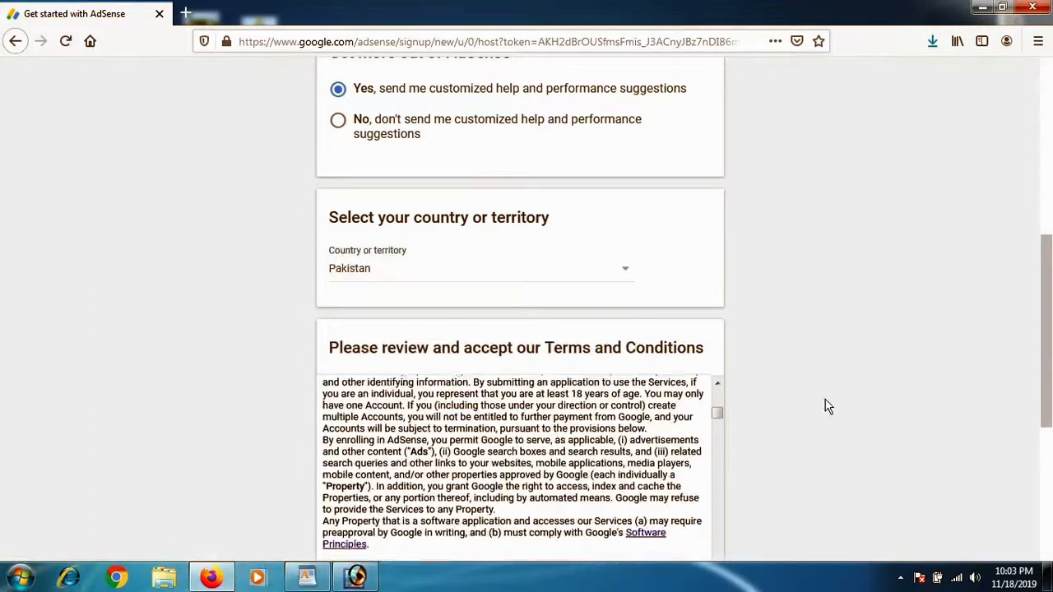
scroll("down", 3)
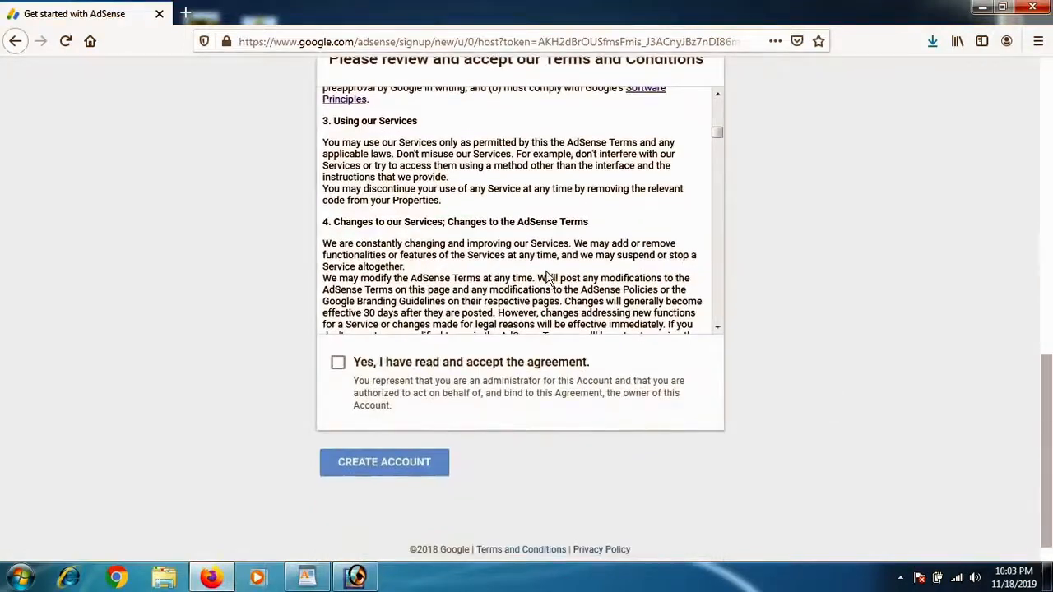
scroll("down", 3)
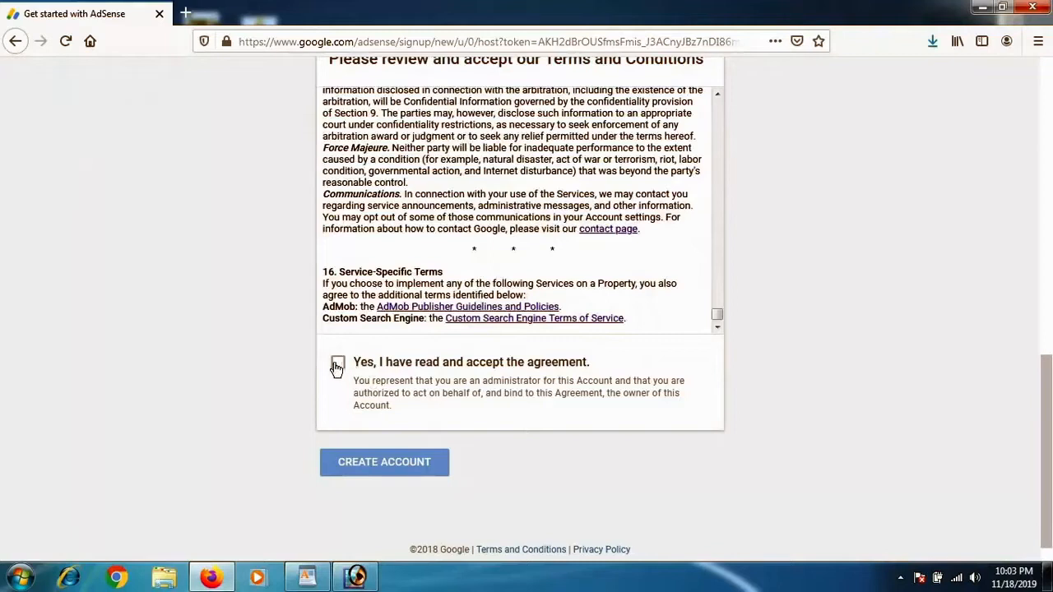
left_click(338, 362)
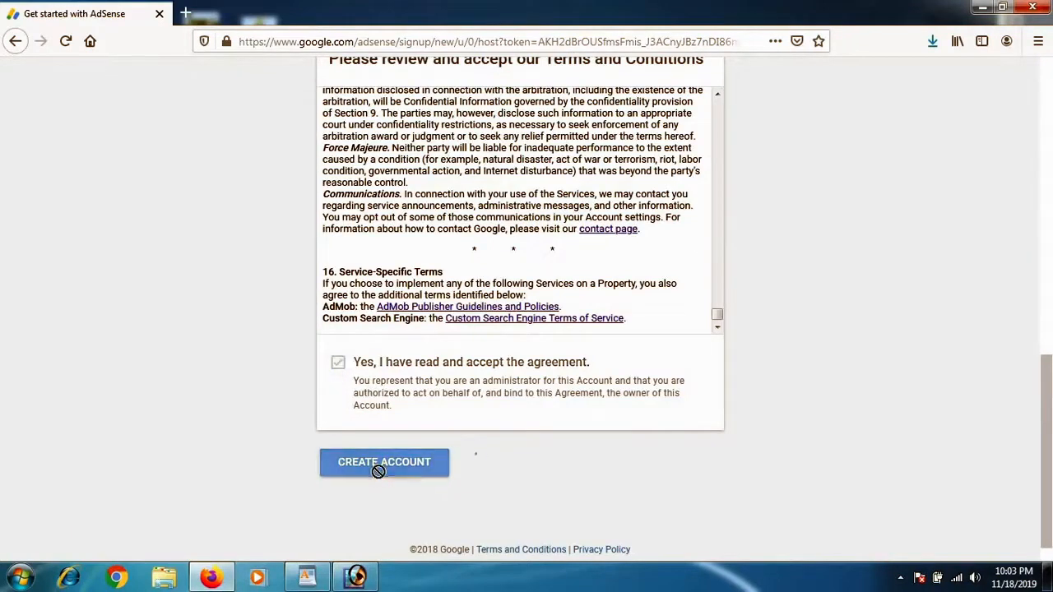
Create the AdSense account, dismiss the intro and set the payment account type to Individual
left_click(385, 461)
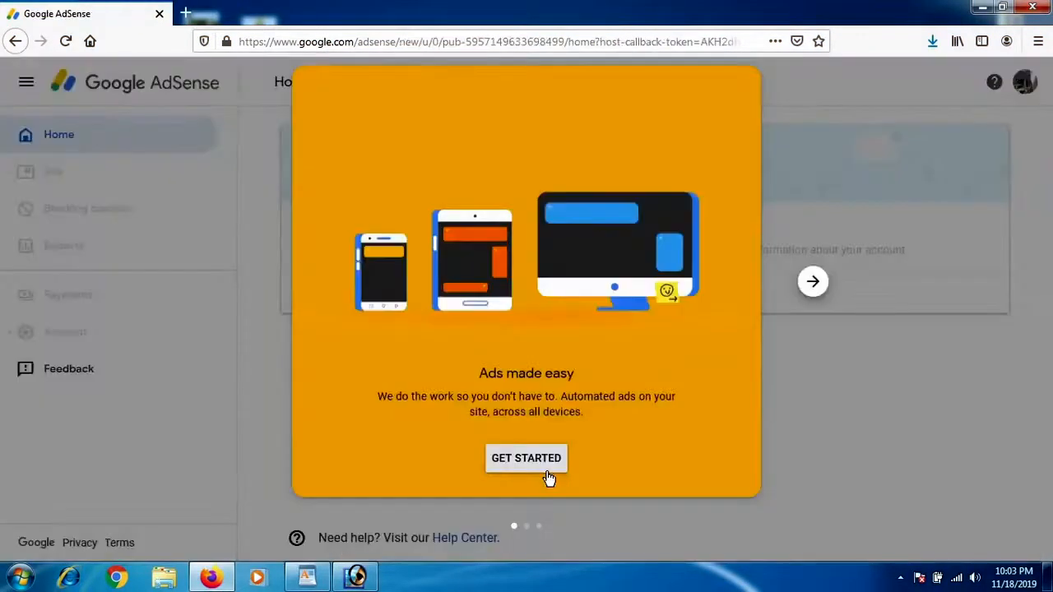
mouse_move(497, 443)
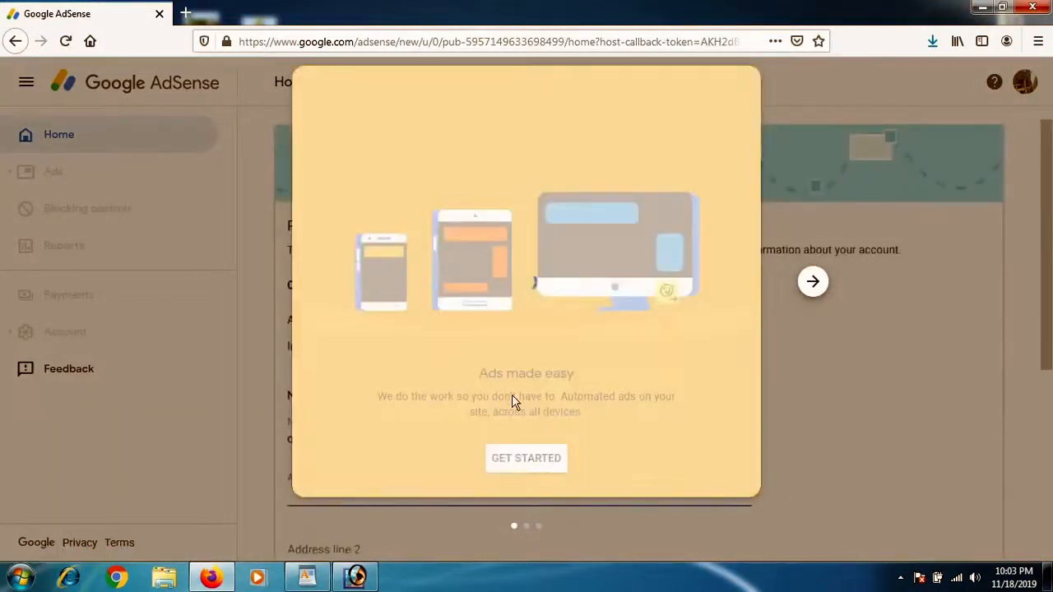
left_click(526, 457)
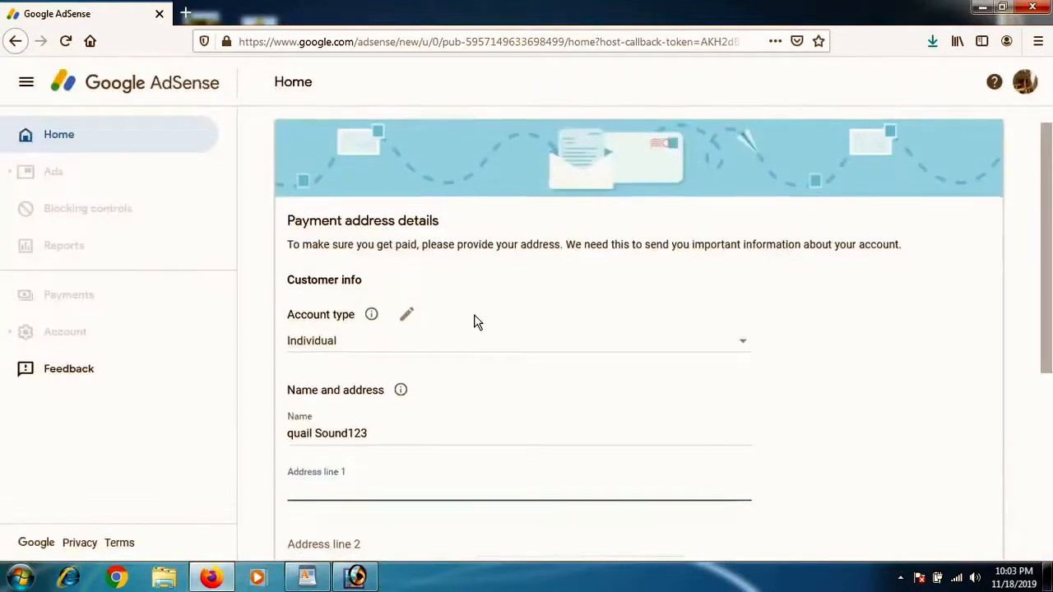
scroll("up", 3)
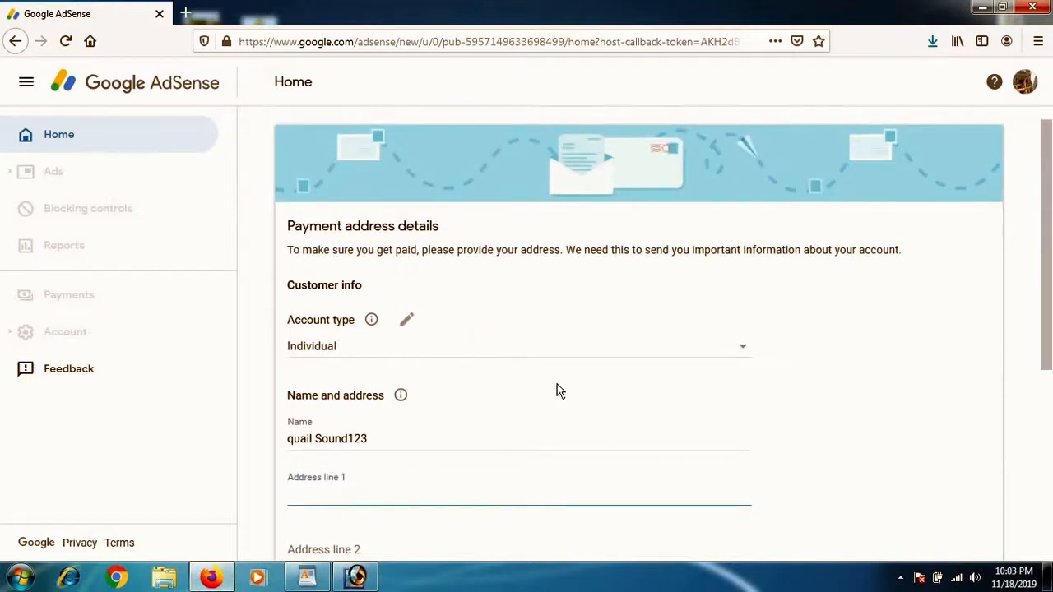
mouse_move(321, 335)
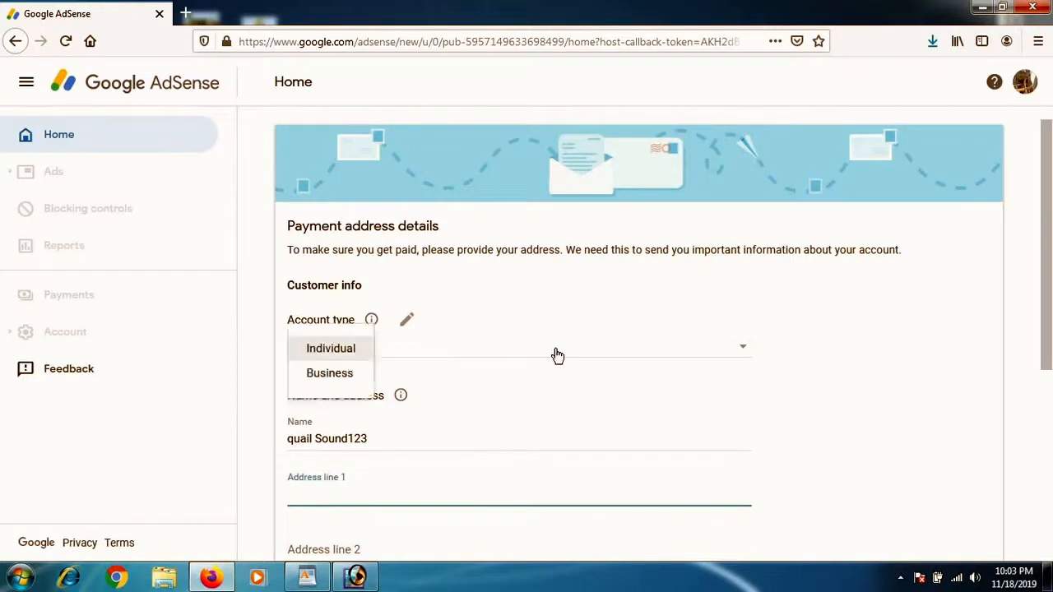
mouse_move(331, 348)
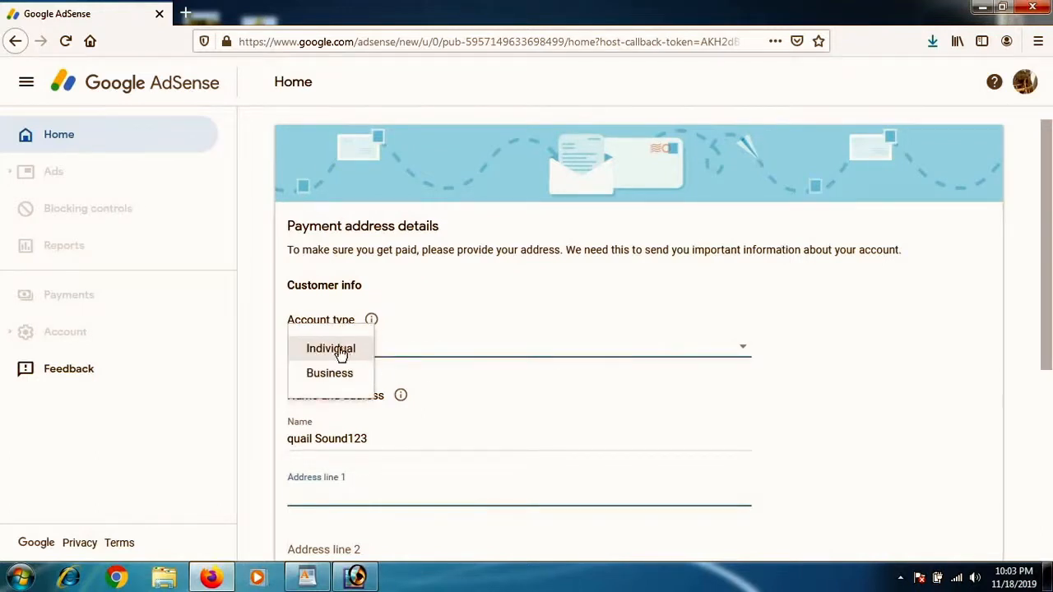
left_click(329, 349)
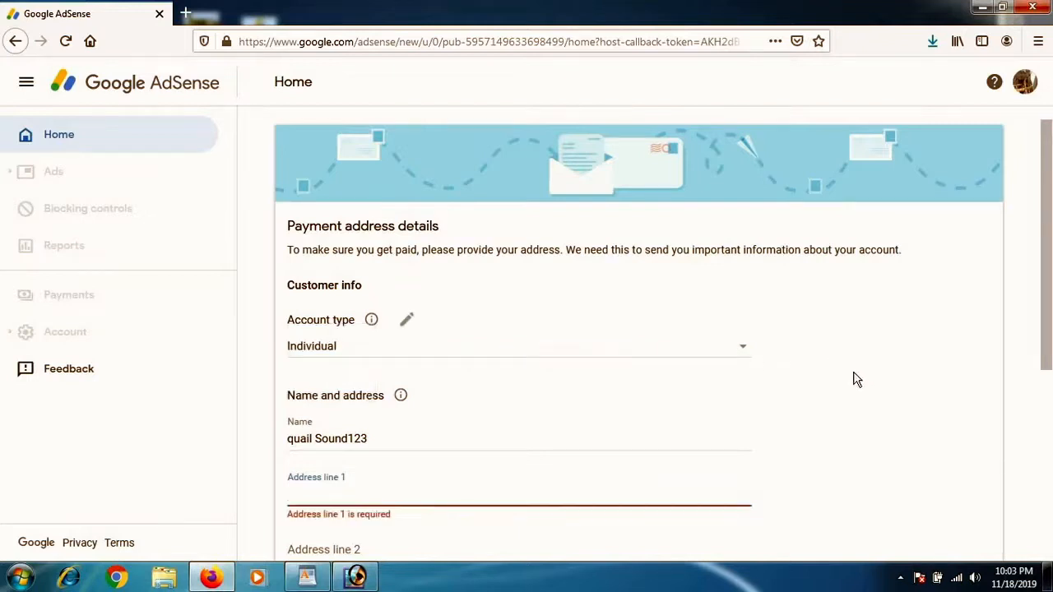
mouse_move(435, 365)
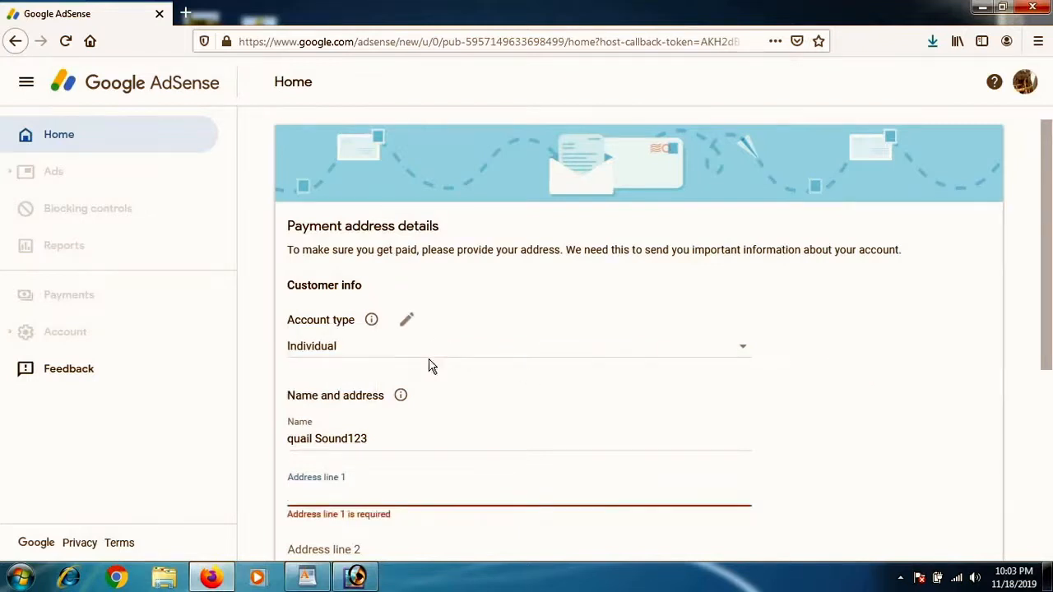
scroll("down", 3)
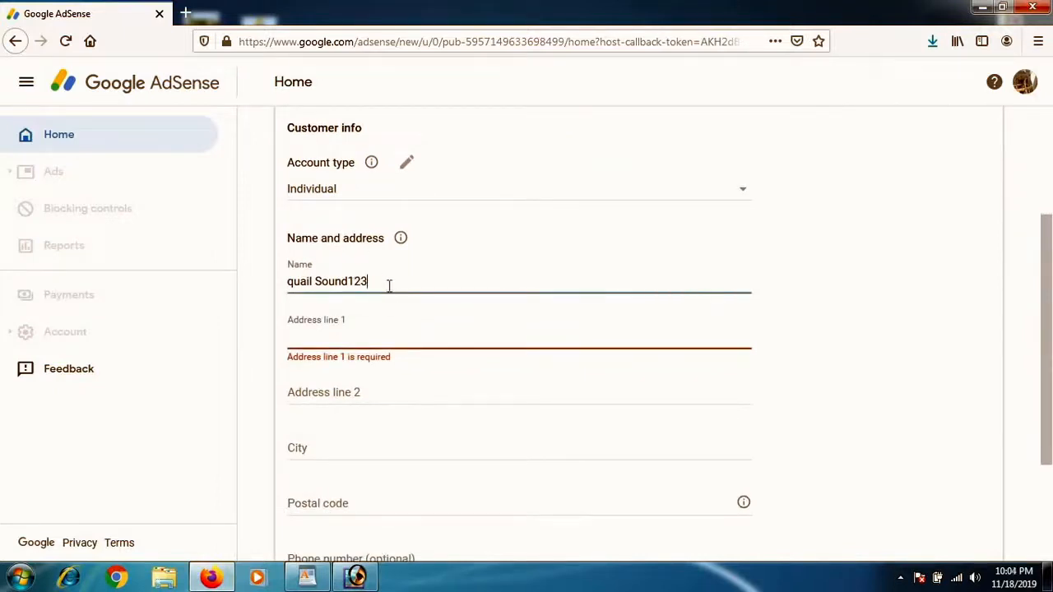
double_click(339, 281)
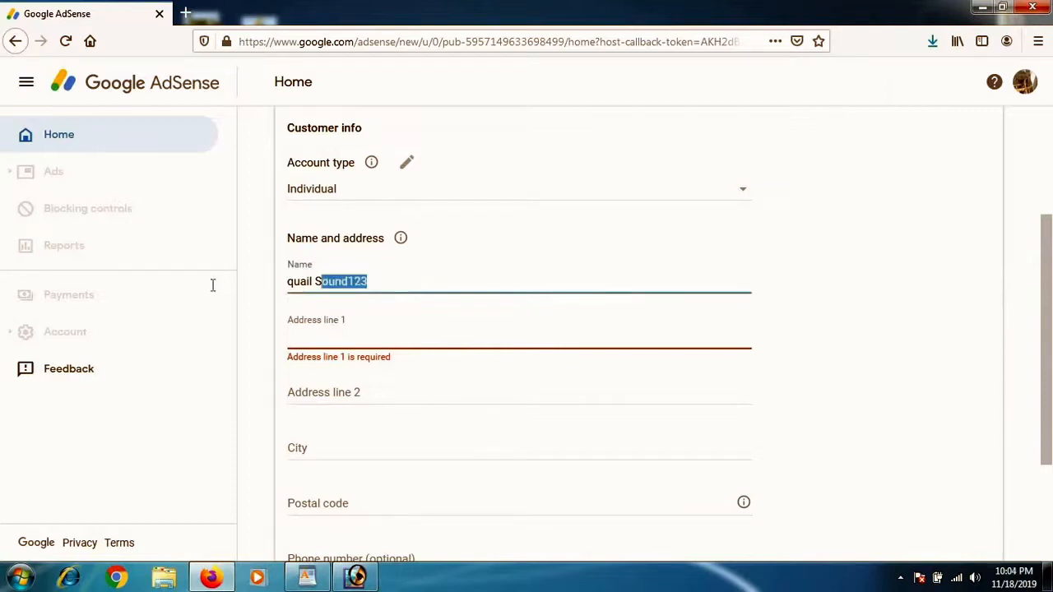
key("Delete")
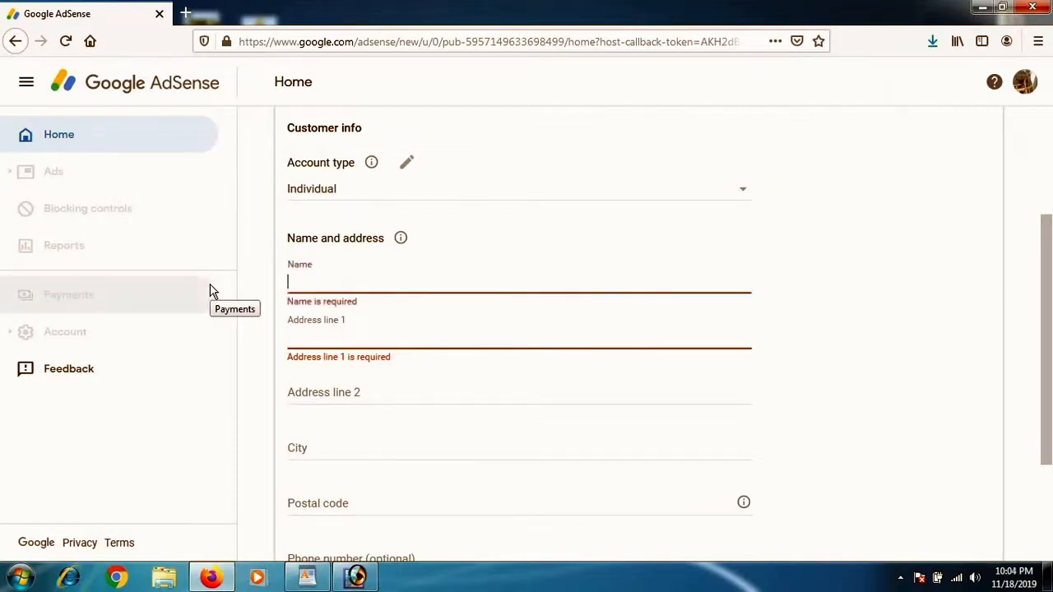
mouse_move(290, 497)
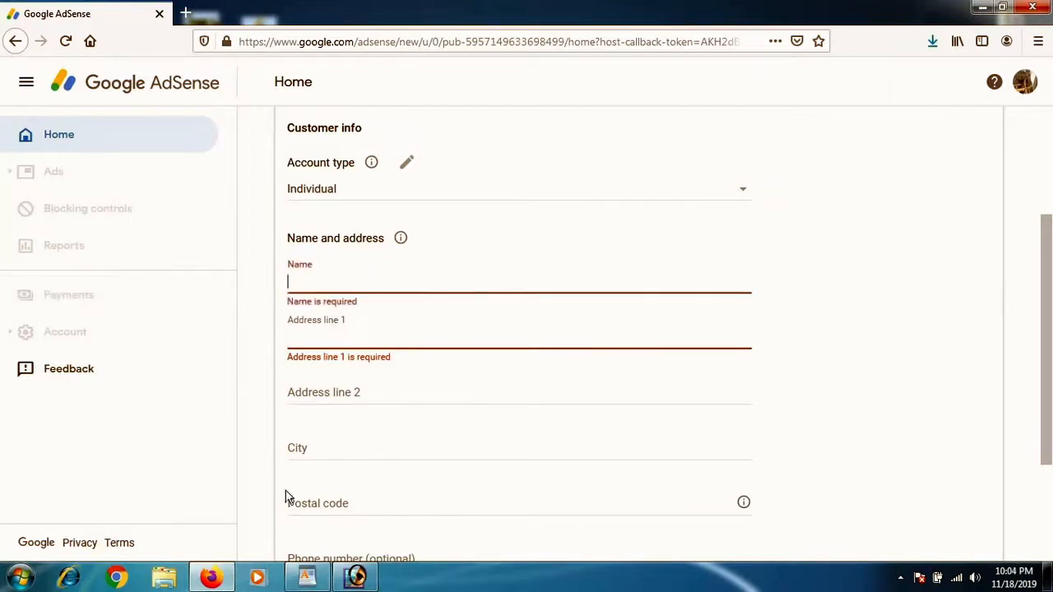
type("muhammad Avis")
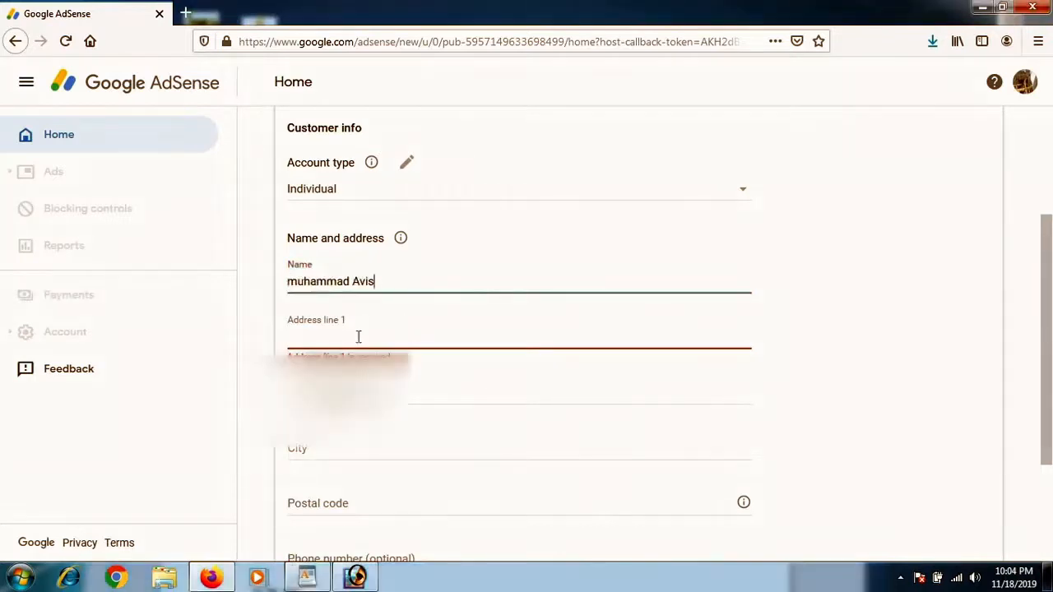
left_click(385, 341)
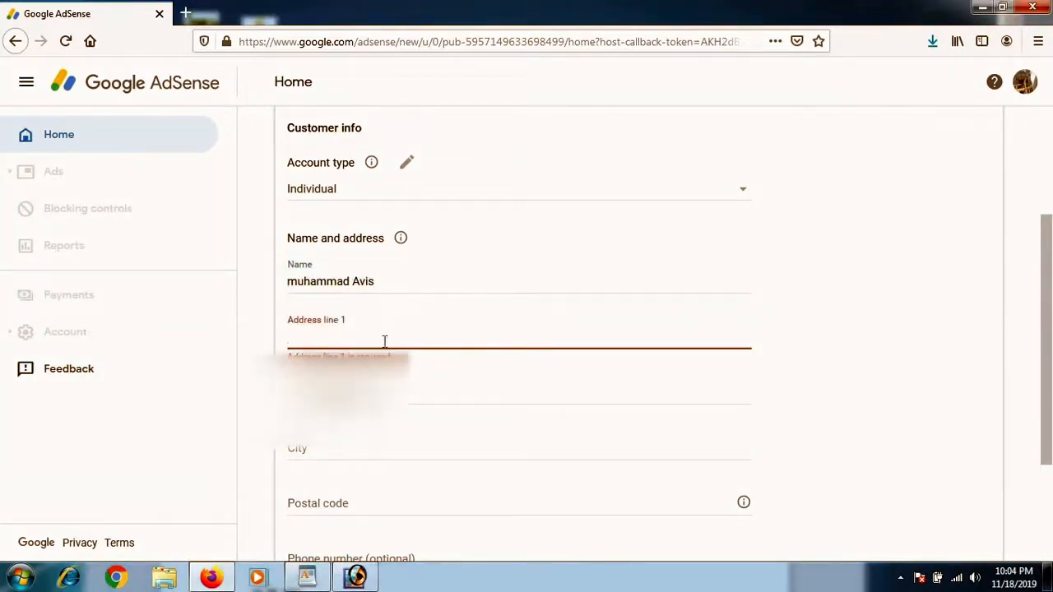
type("Vlg umer din kaila p/o manzini banda, Tahat e Nasrati dst Karak")
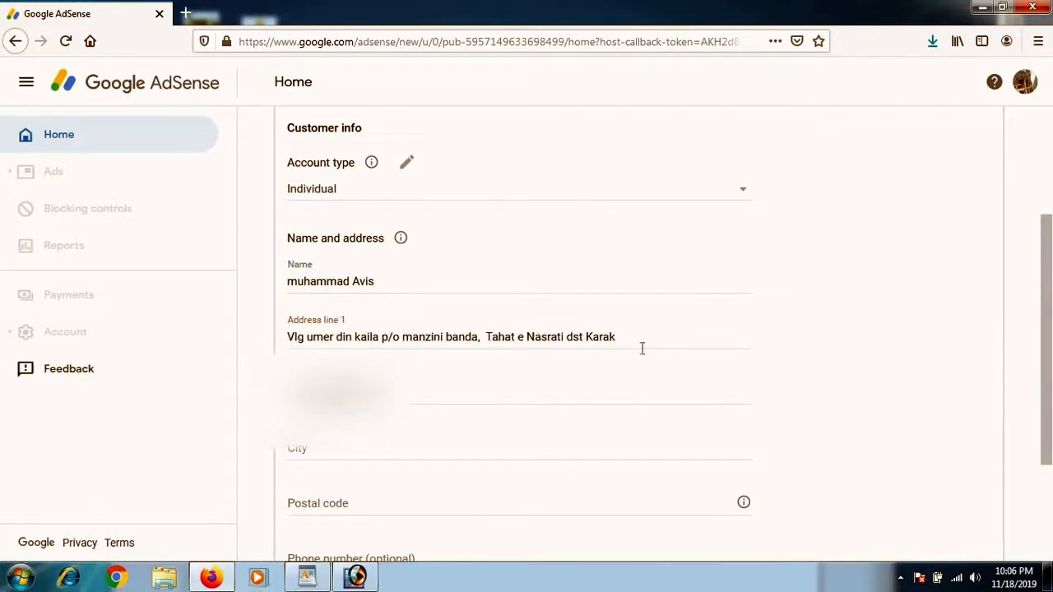
mouse_move(592, 344)
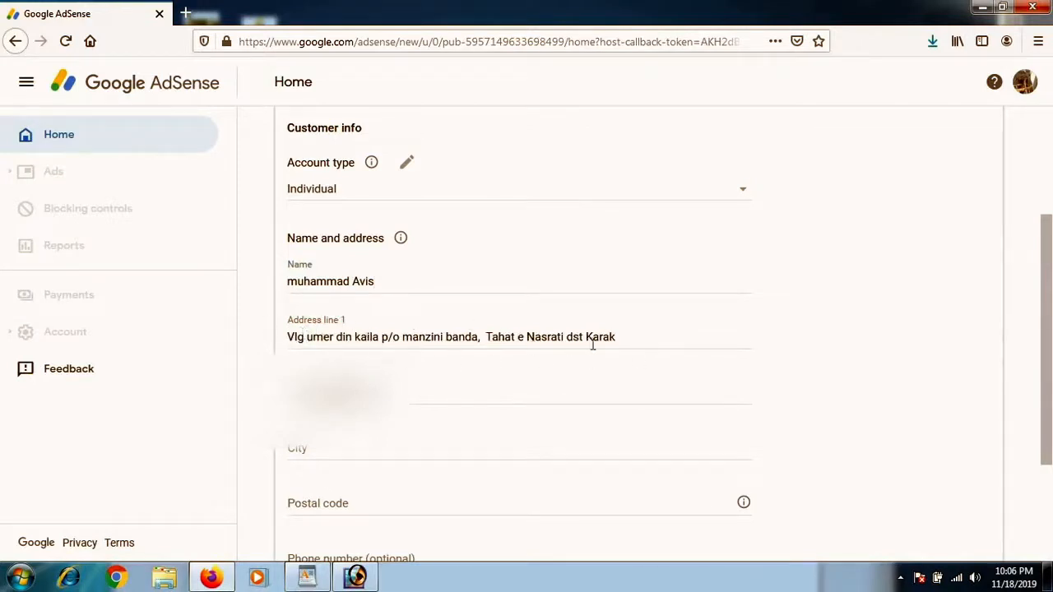
mouse_move(608, 355)
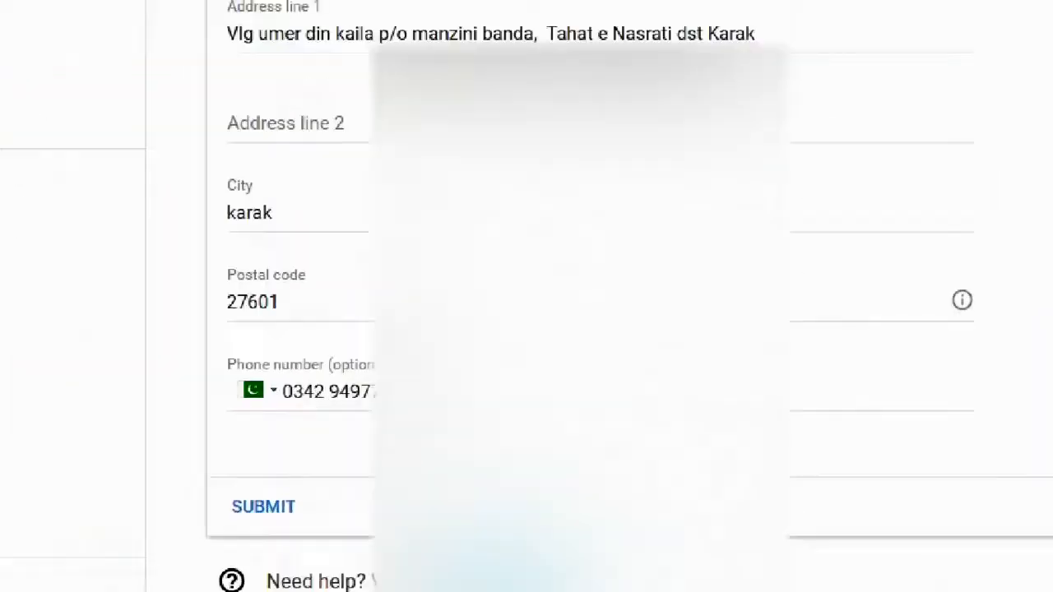
scroll("down", 3)
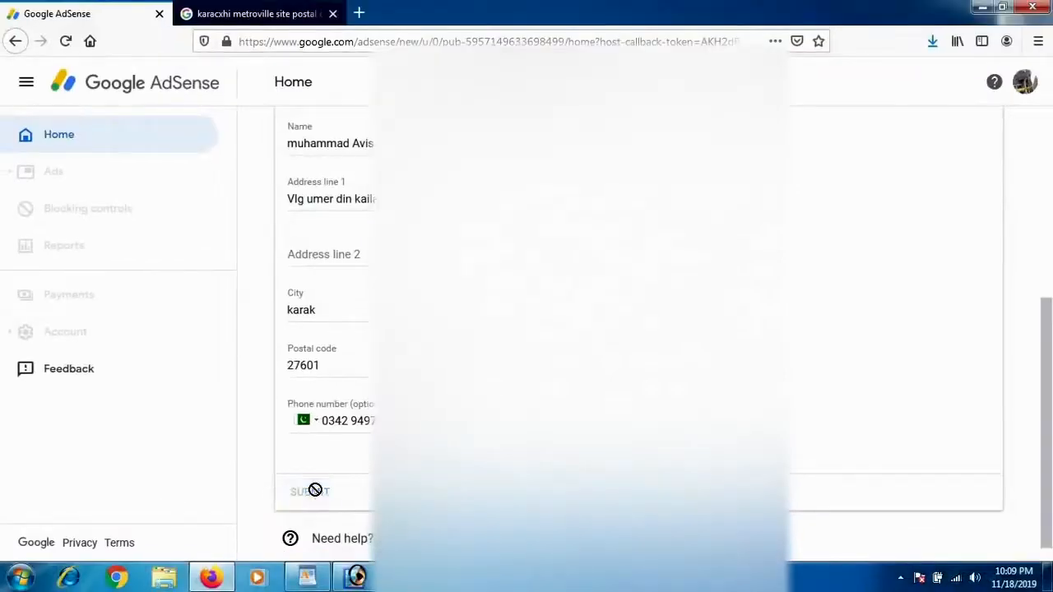
Submit the payment address details and redirect back to YouTube from the setup notice
left_click(310, 491)
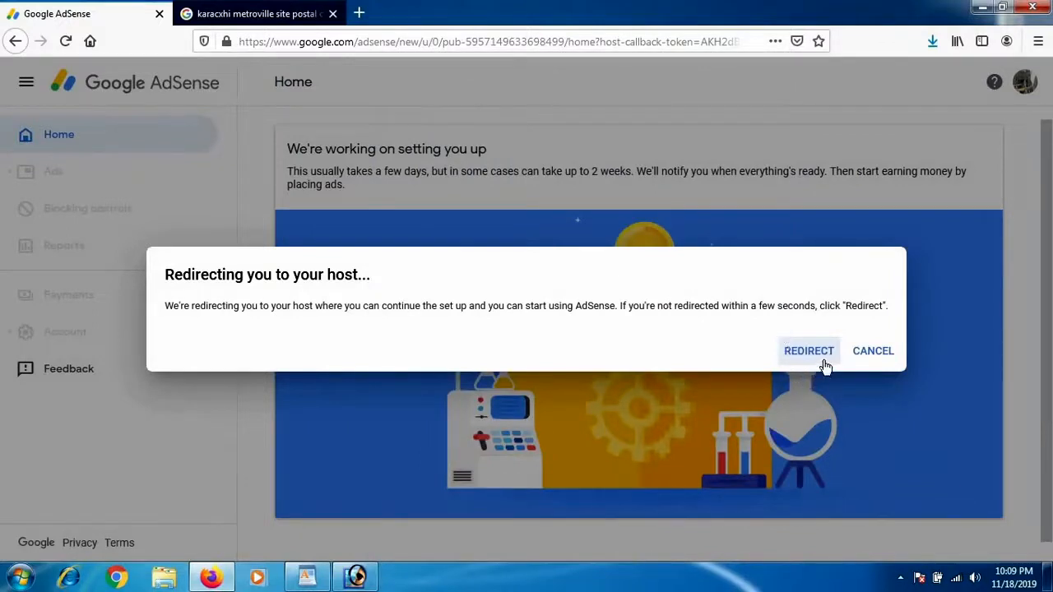
left_click(810, 350)
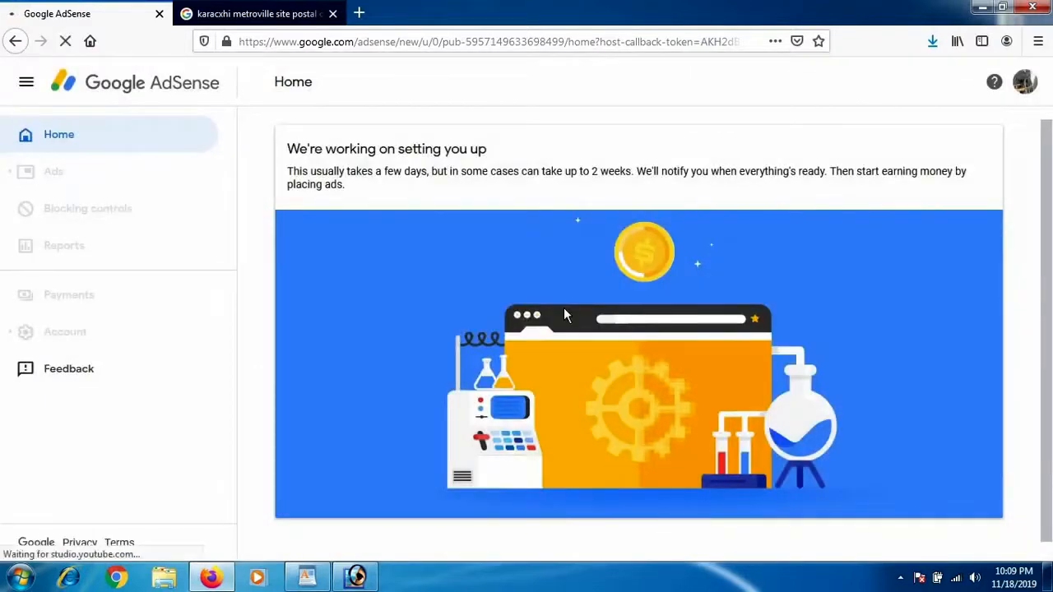
mouse_move(497, 266)
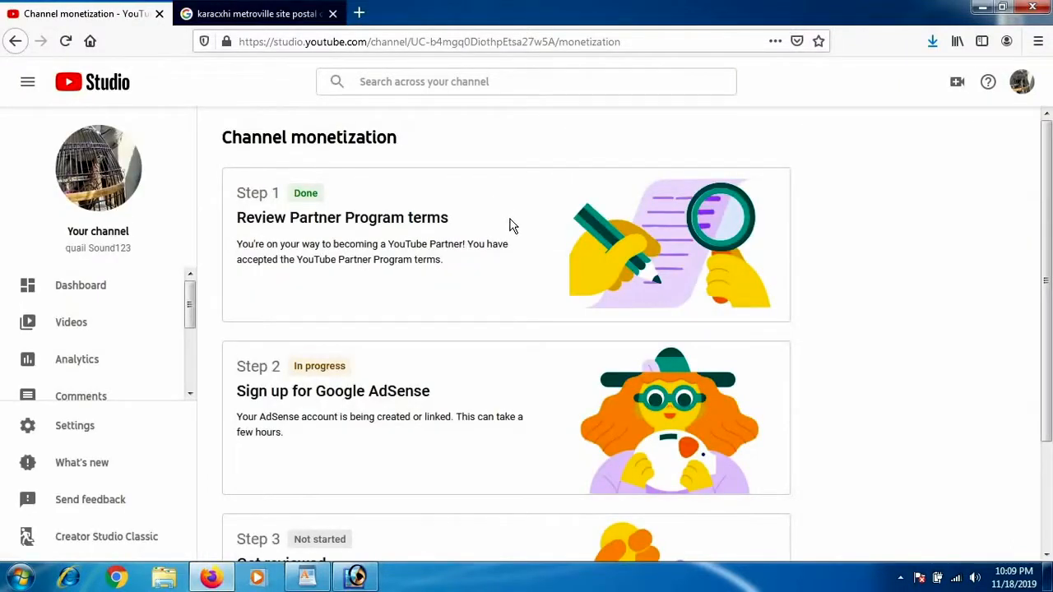
mouse_move(618, 220)
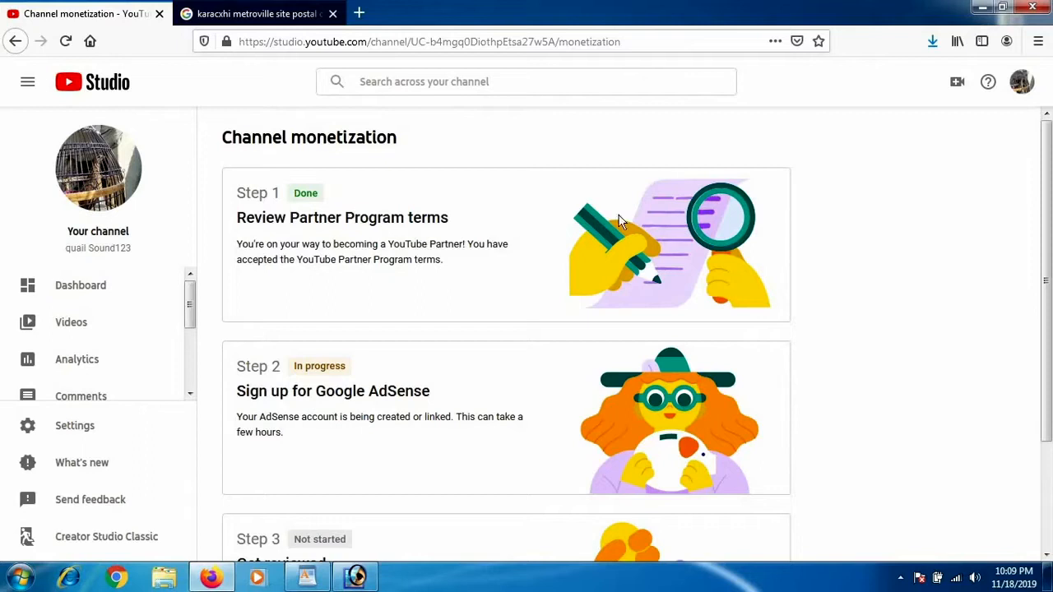
mouse_move(514, 385)
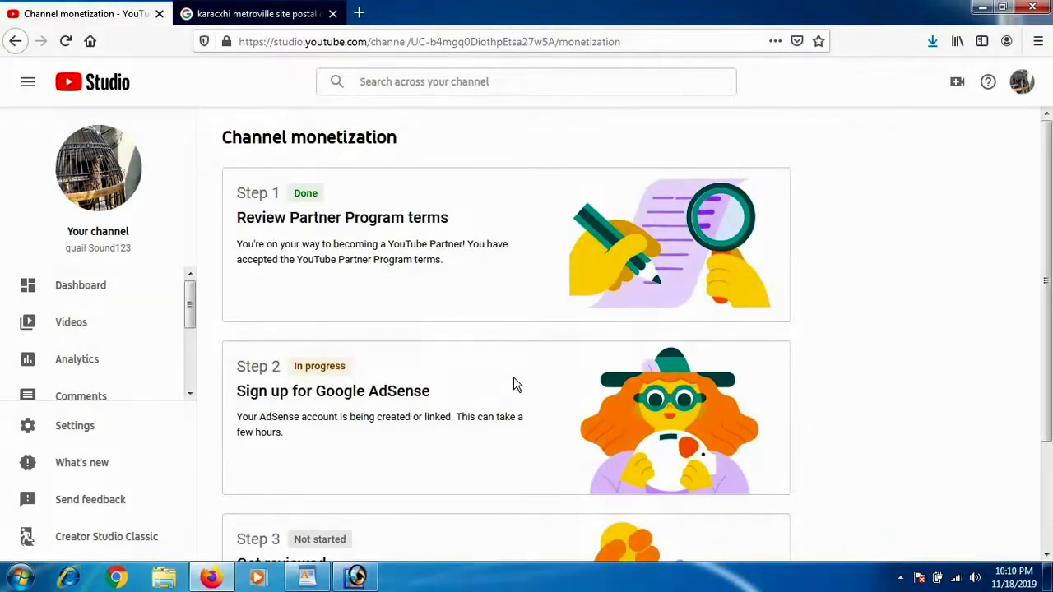
scroll("down", 3)
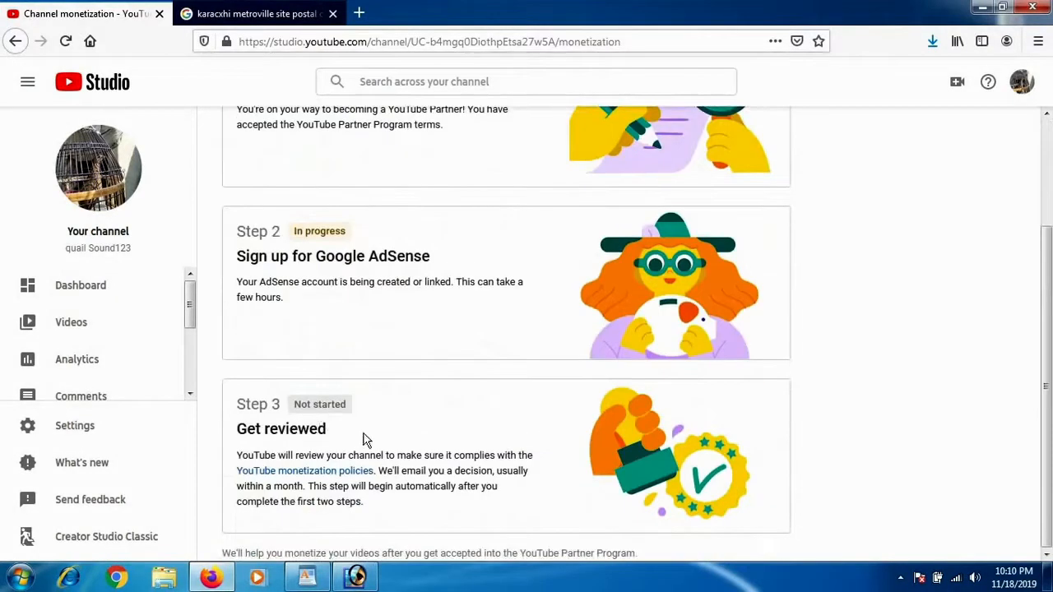
double_click(281, 428)
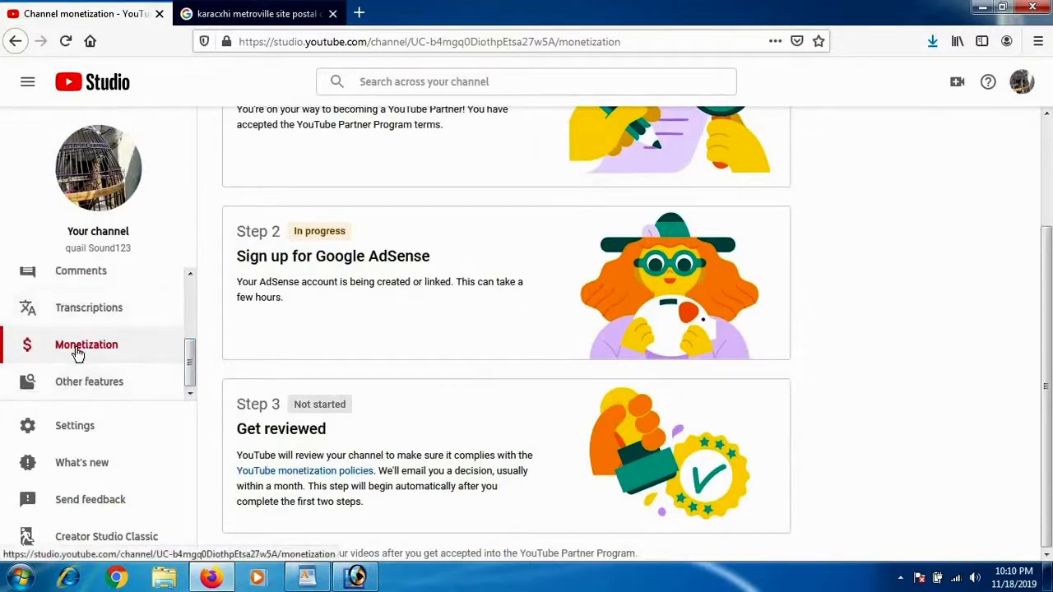
mouse_move(141, 356)
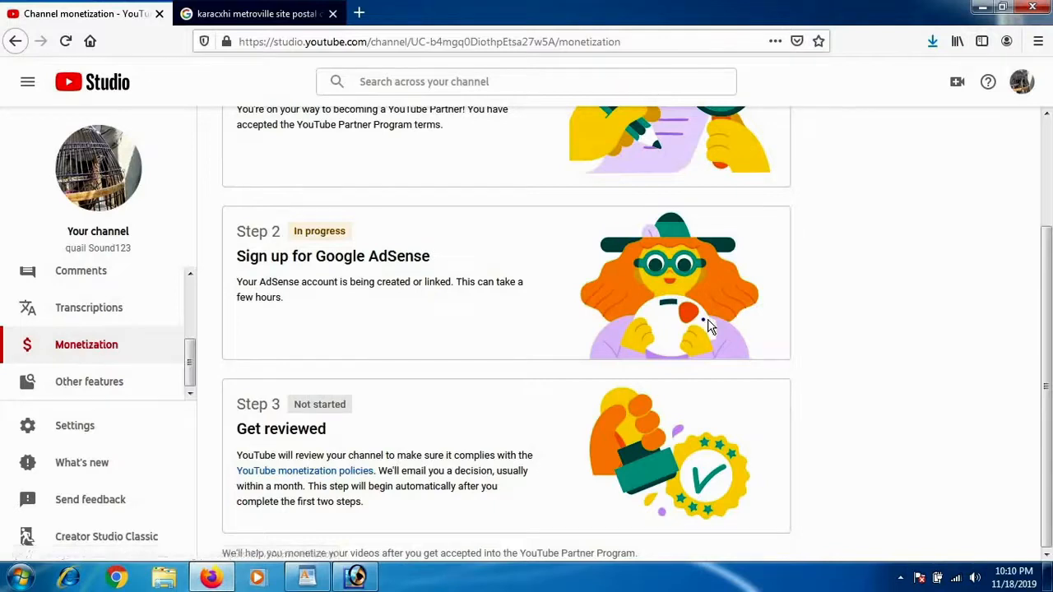
mouse_move(370, 303)
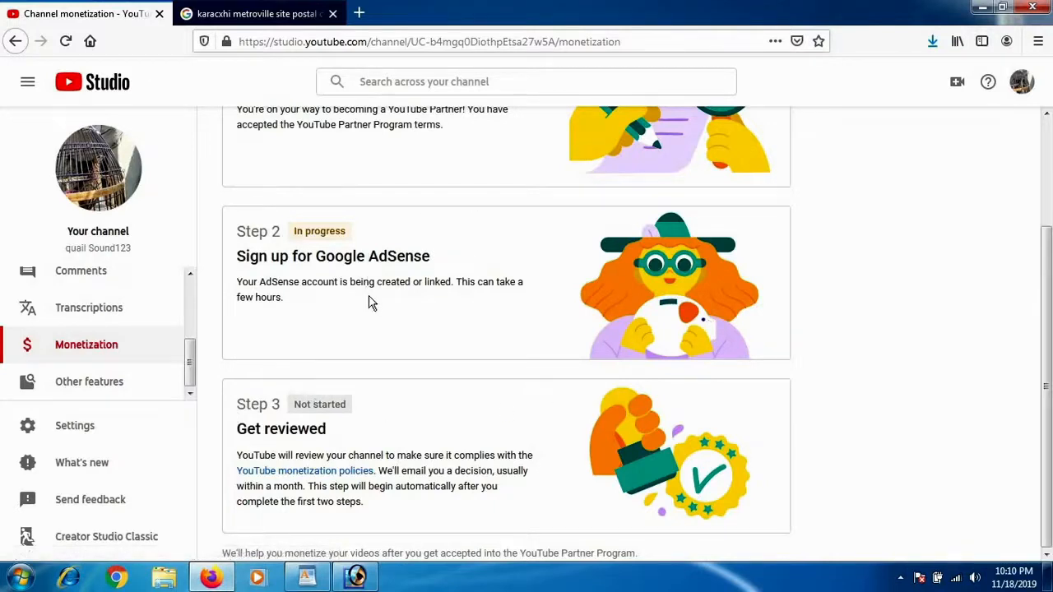
key("ctrl+plus")
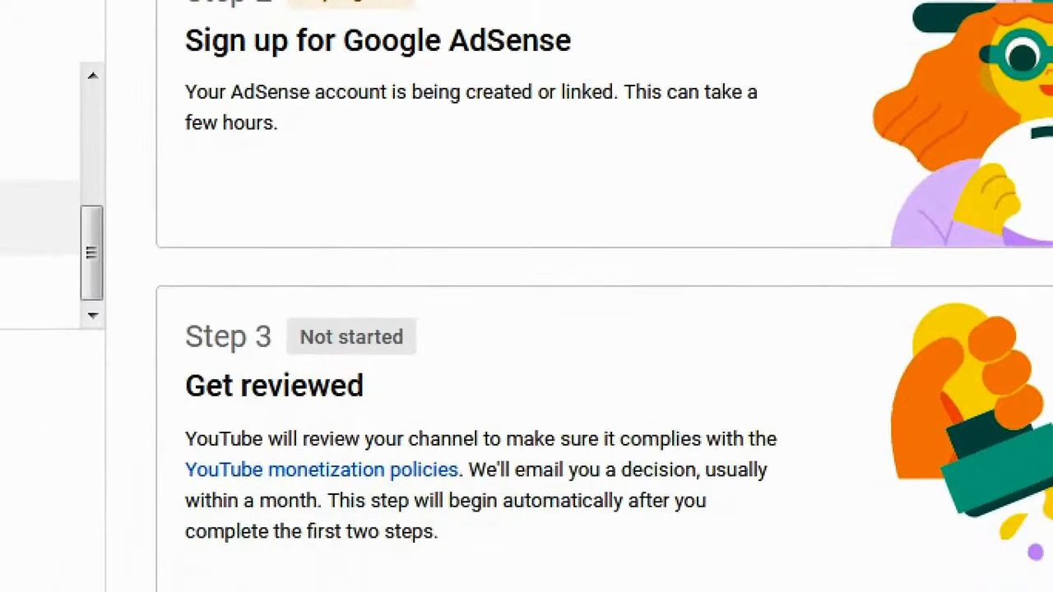